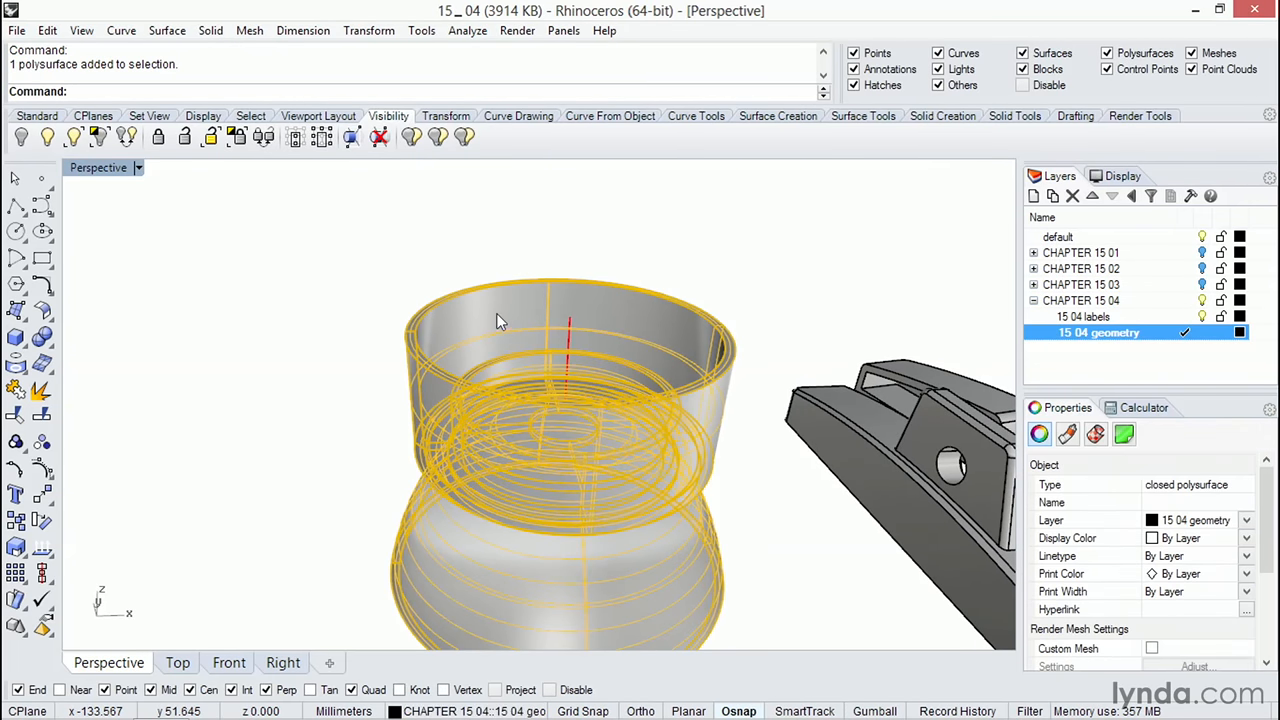
Mesh the vase polysurface from NURBS at low density, accepting a 603-polygon coarse mesh
left_click(16, 30)
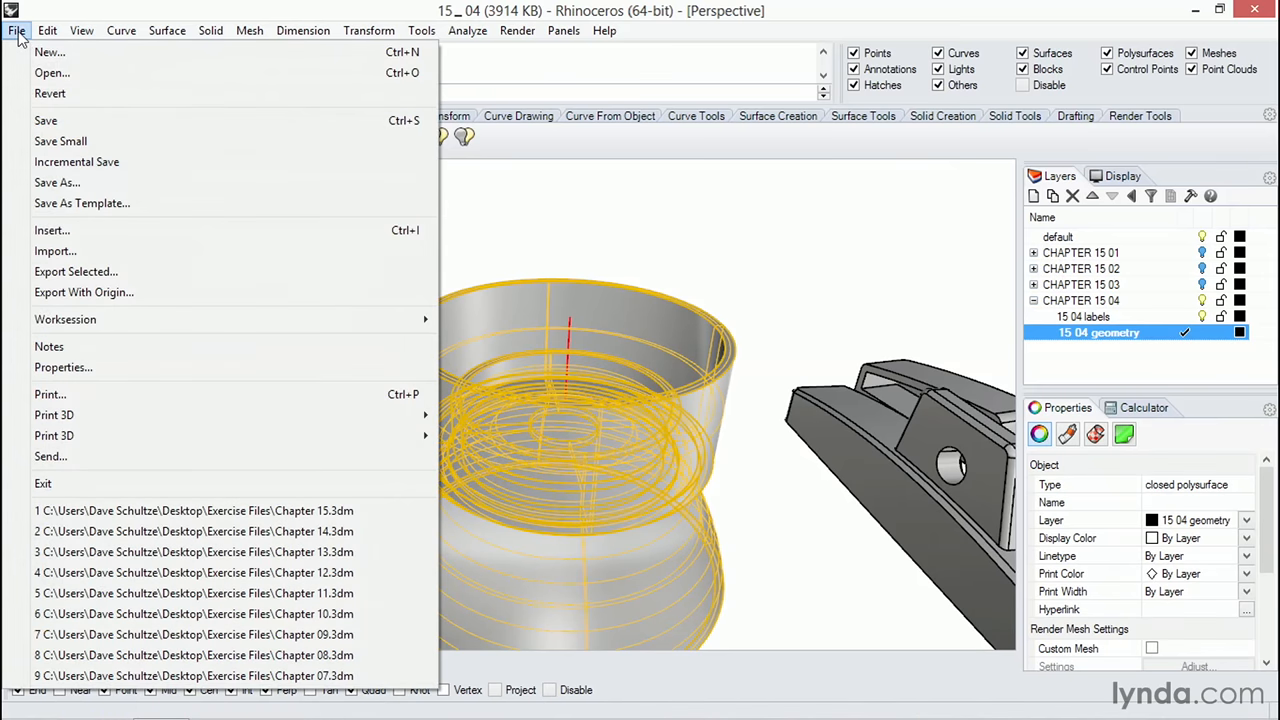
mouse_move(48, 52)
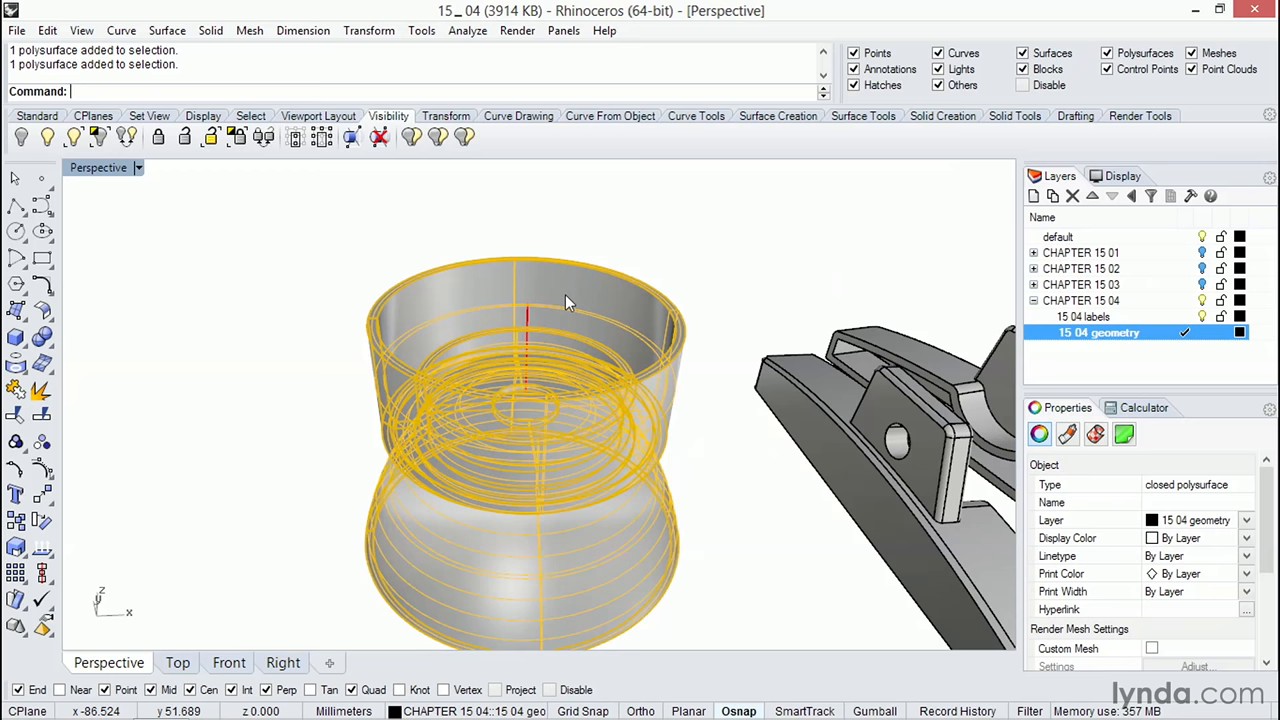
mouse_move(248, 30)
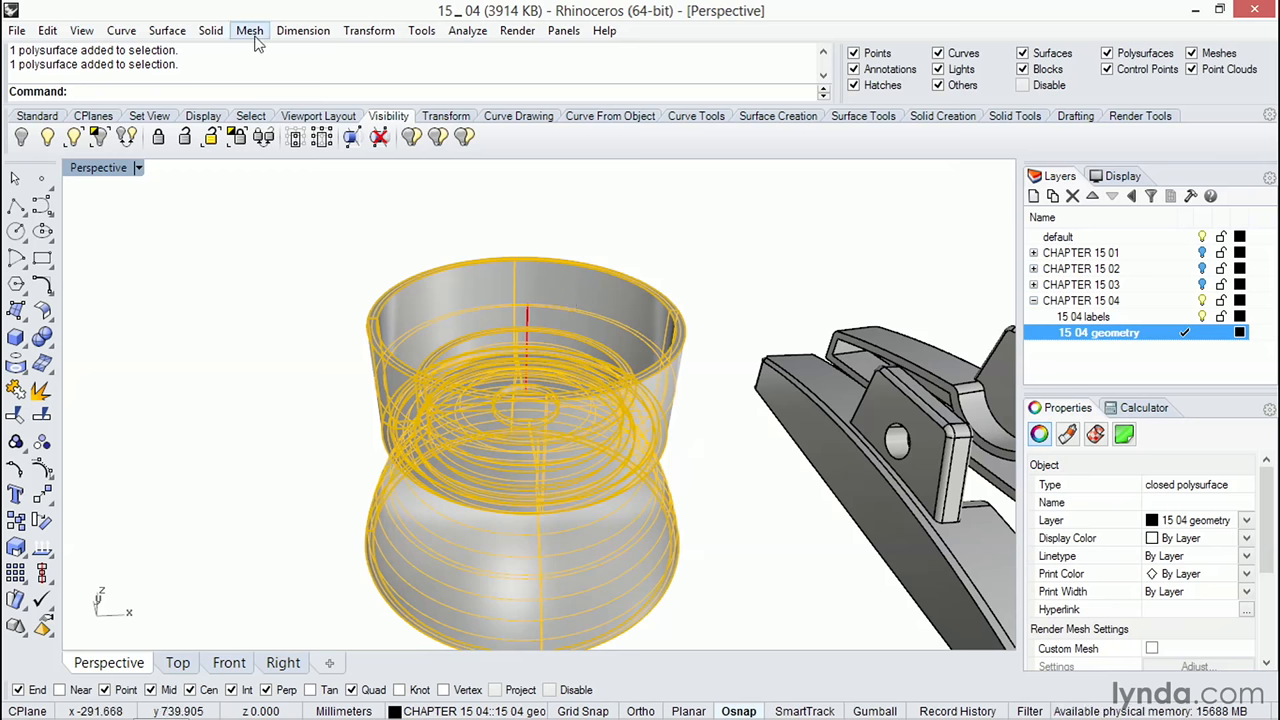
left_click(248, 30)
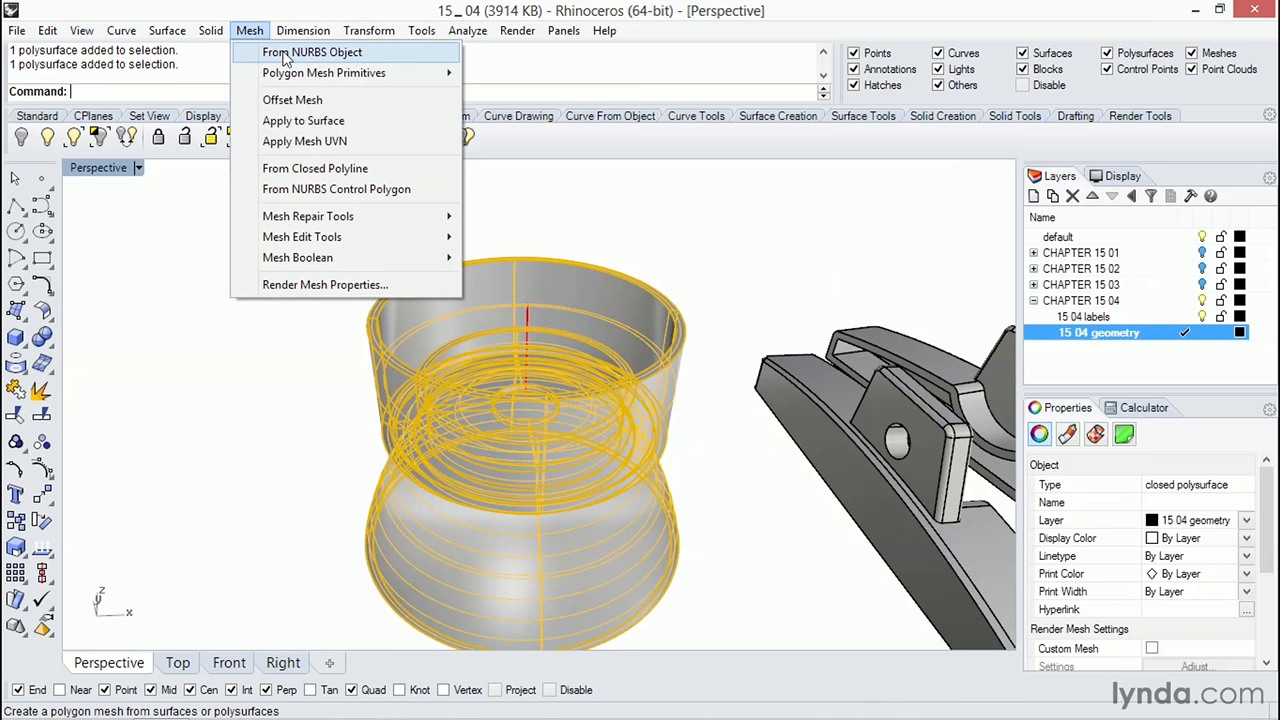
left_click(312, 52)
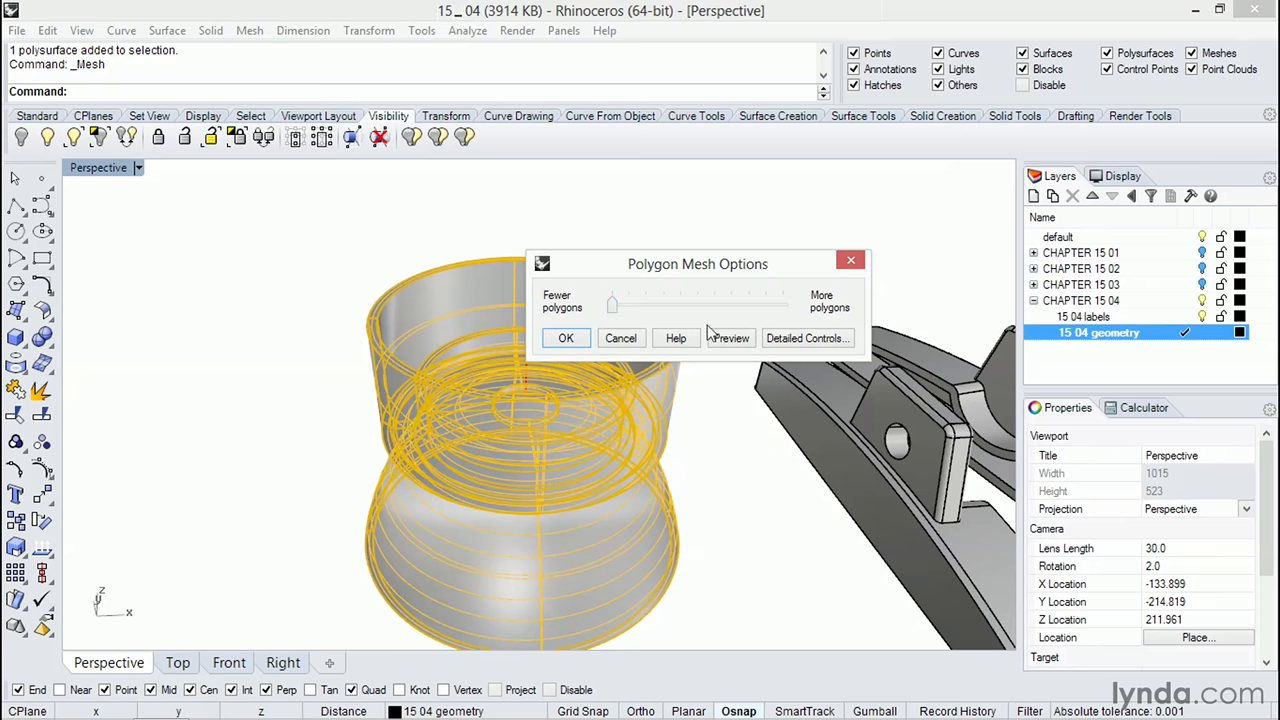
left_click(730, 338)
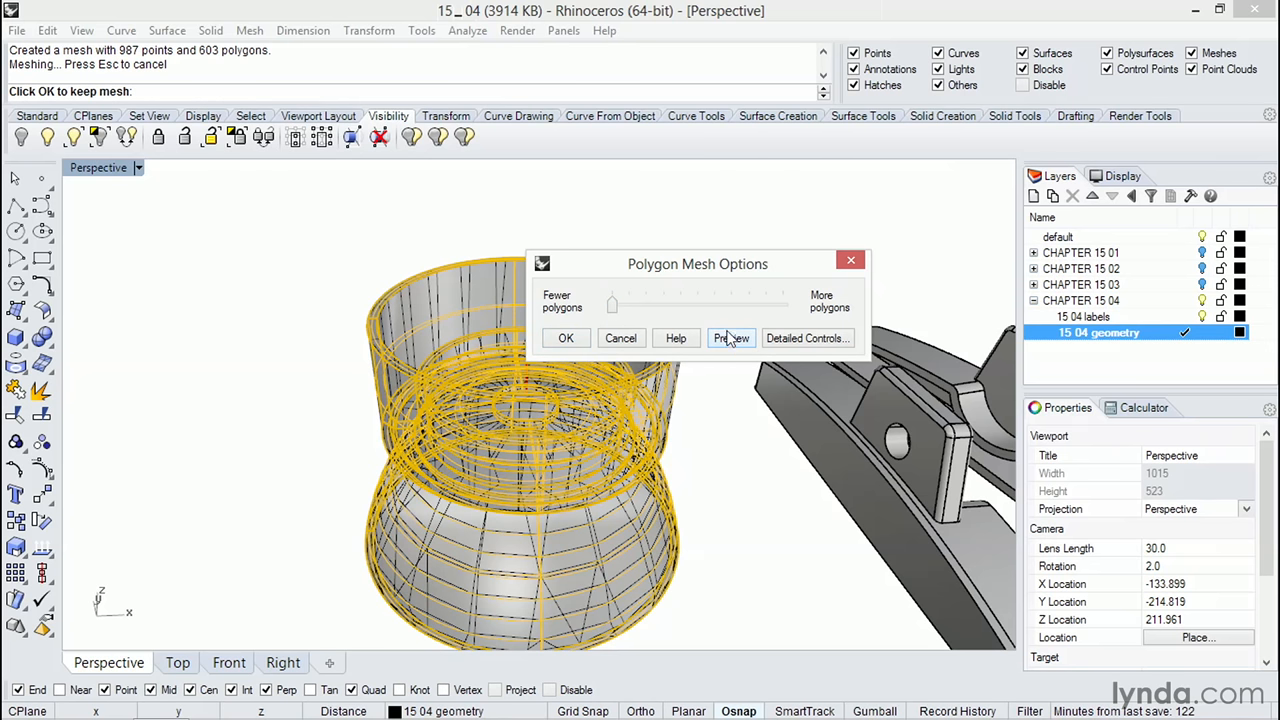
left_click(566, 338)
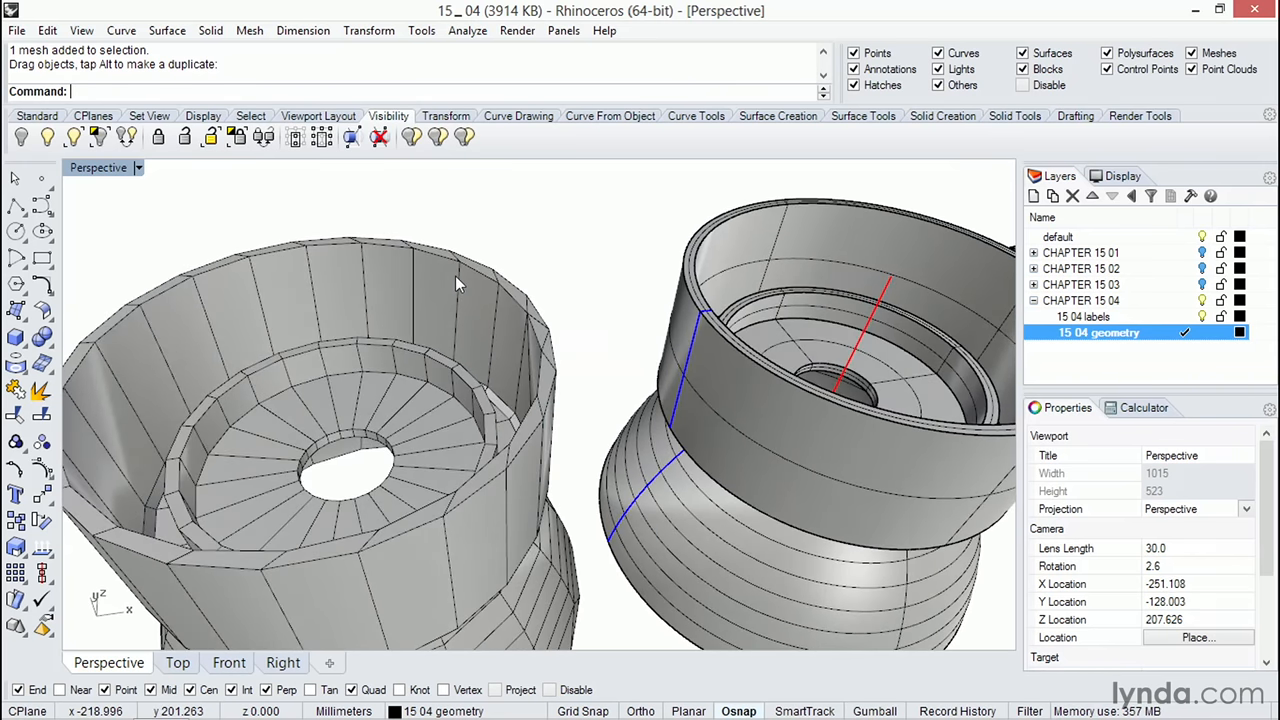
Drag the coarse mesh off the original to compare it, then delete it
left_click_drag(460, 400, 460, 470)
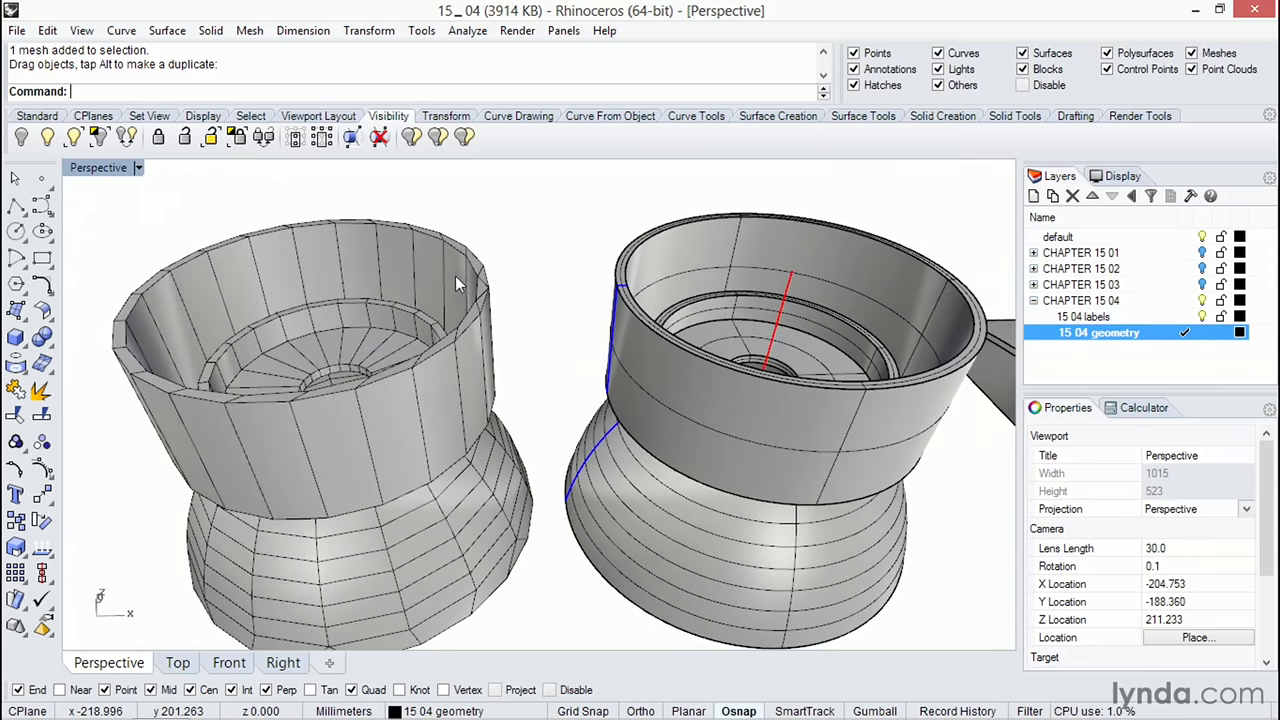
key("Delete")
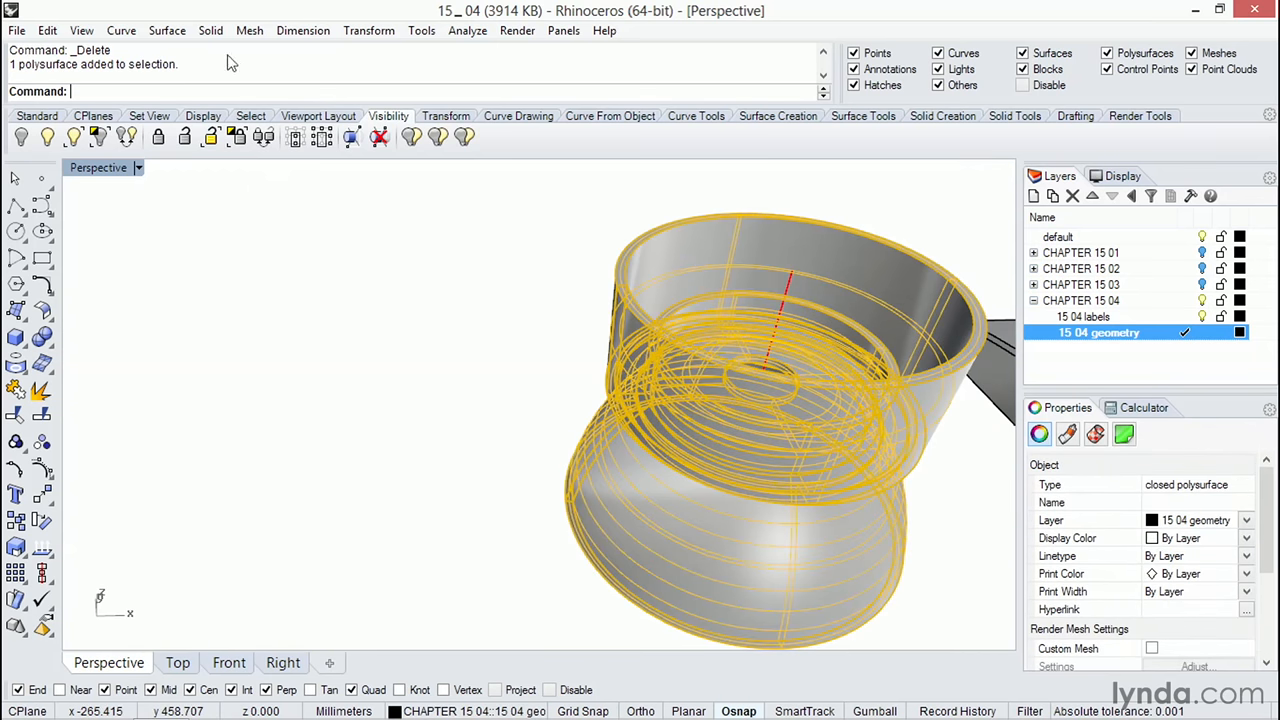
Mesh the polysurface again with the slider toward more polygons, previewing about 7,731 polygons
left_click(248, 30)
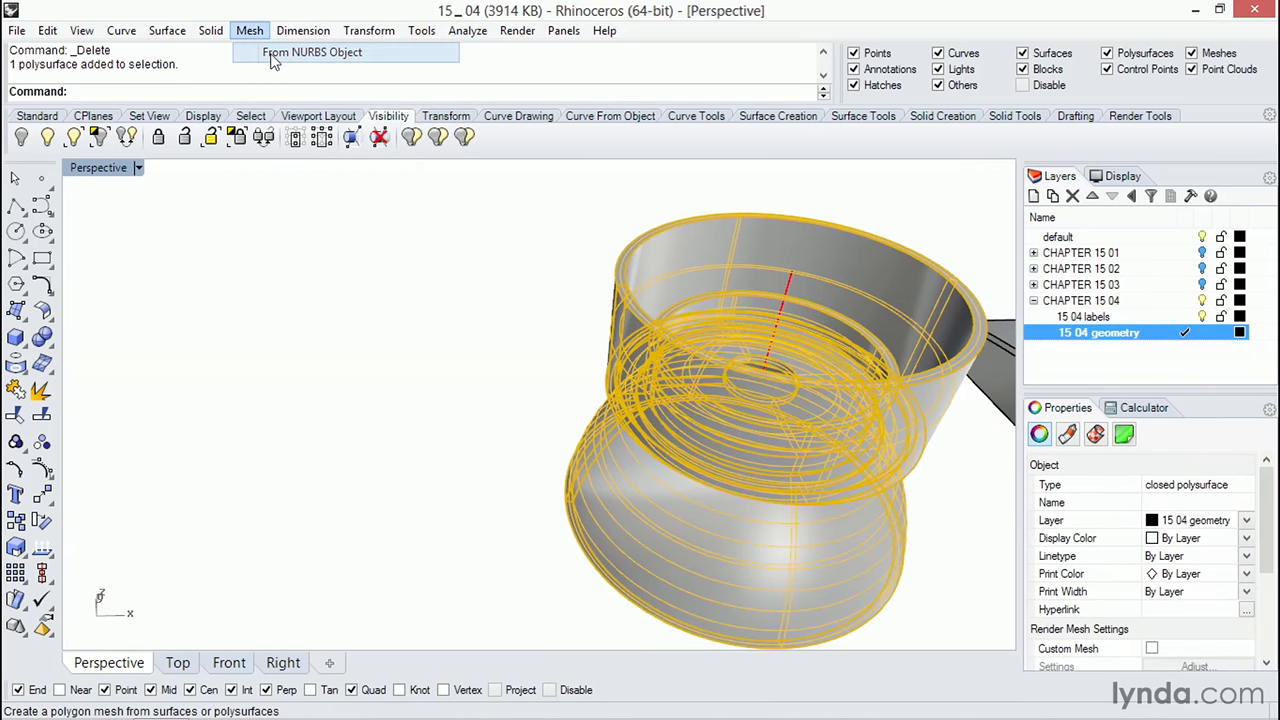
left_click(312, 52)
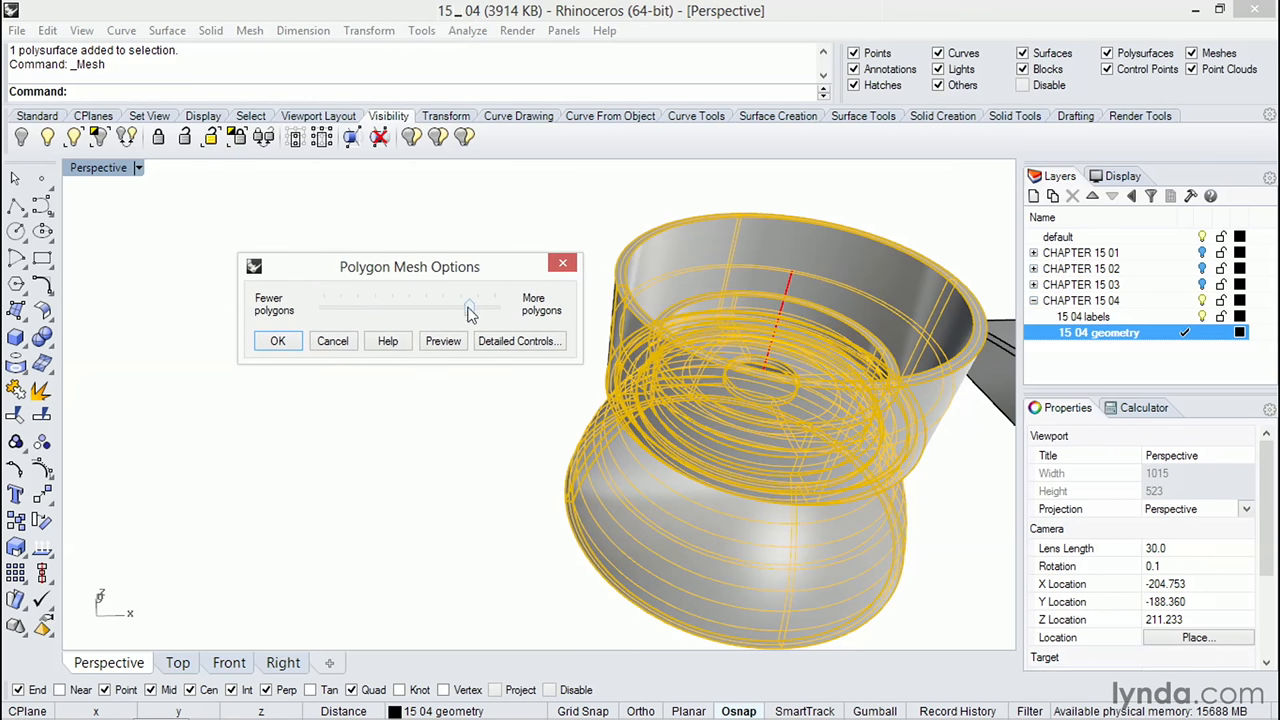
left_click(444, 340)
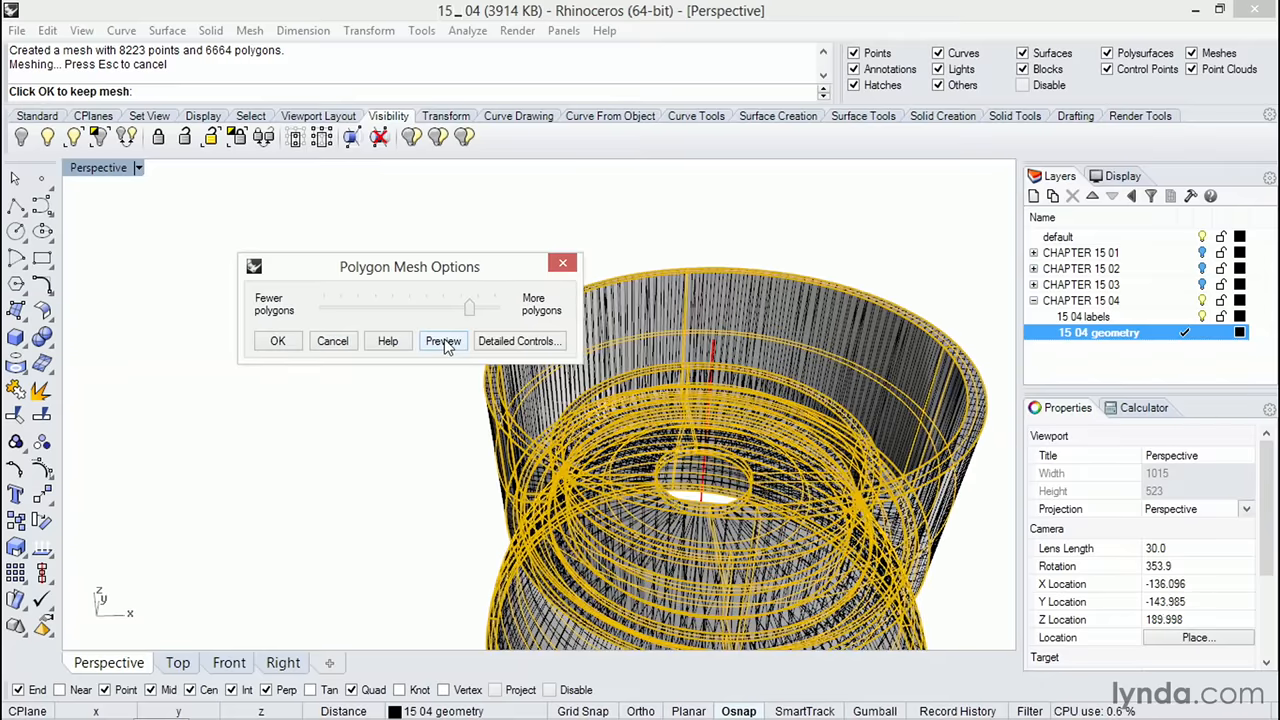
left_click_drag(440, 306, 470, 306)
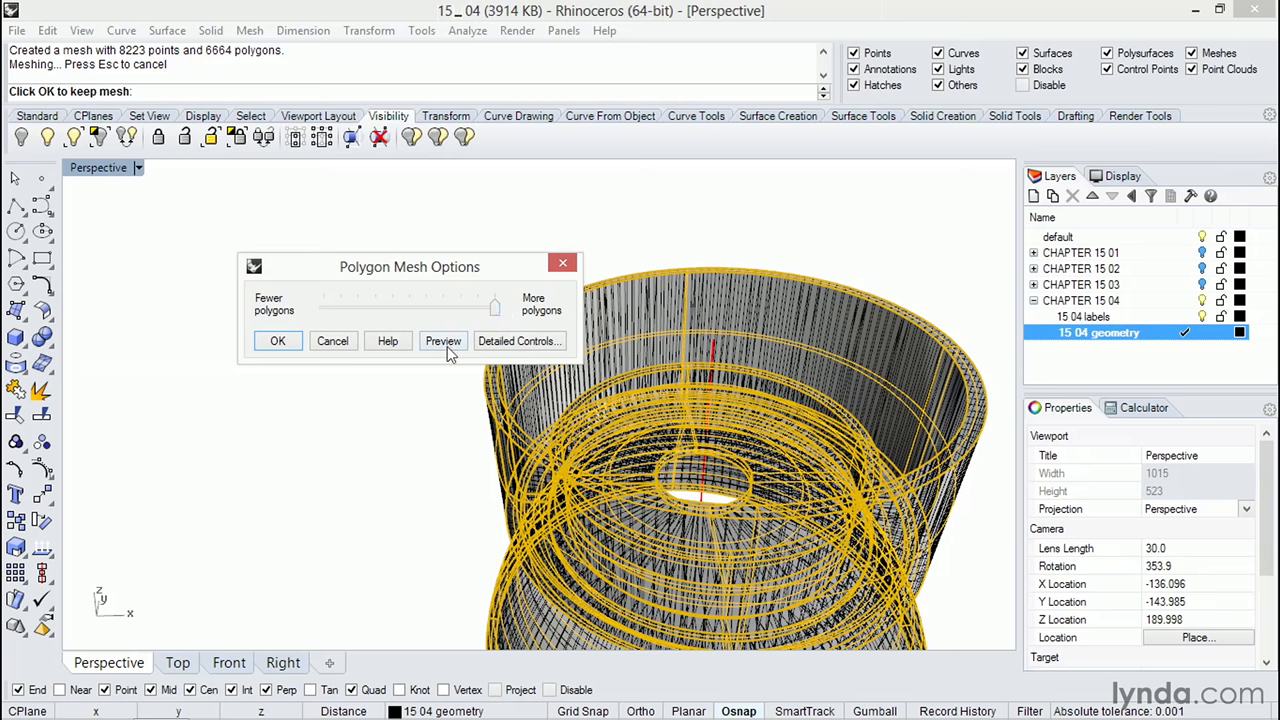
left_click_drag(496, 304, 476, 304)
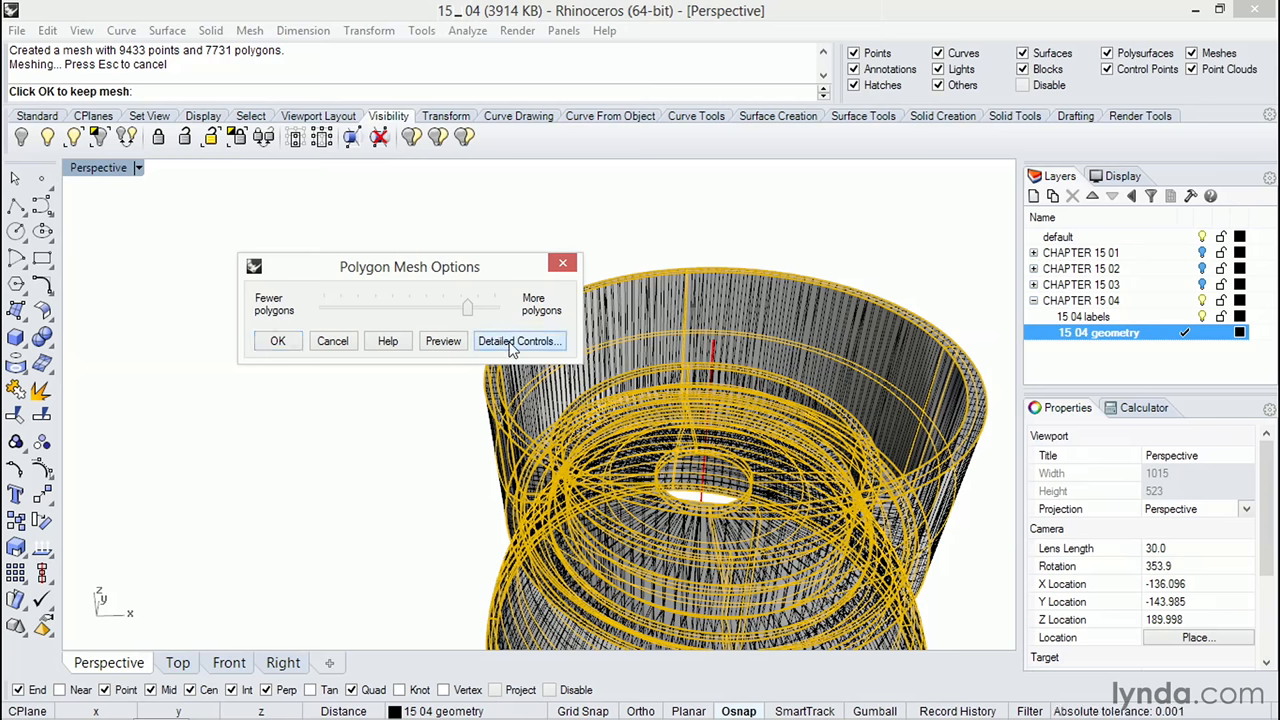
In Detailed Controls set maximum aspect ratio to 2 and preview the 11,772-polygon mesh
left_click(520, 340)
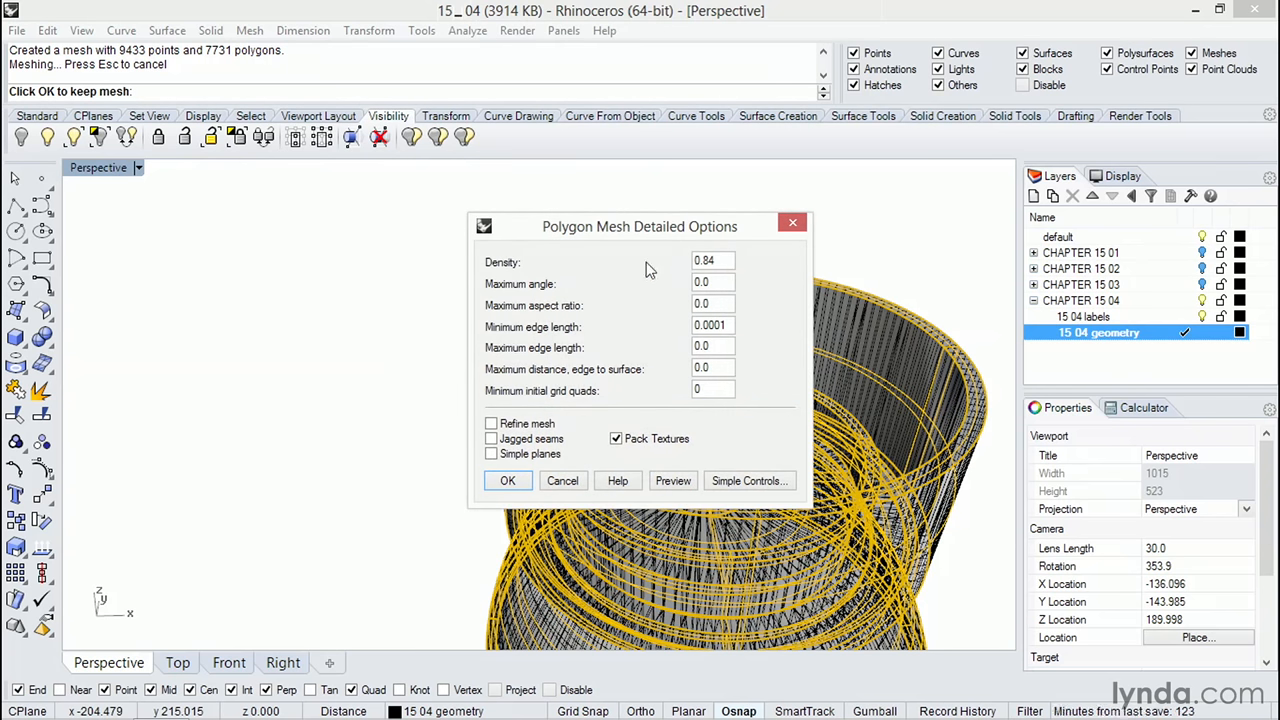
left_click_drag(640, 226, 464, 248)
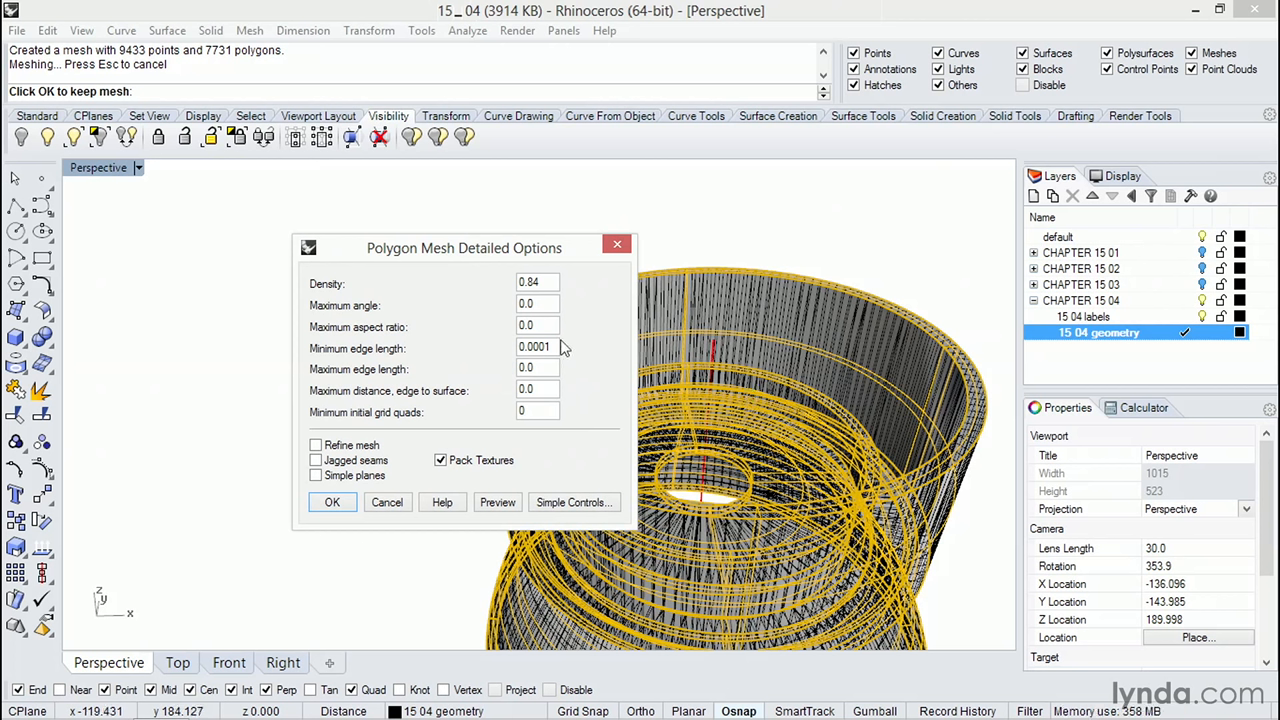
left_click(536, 326)
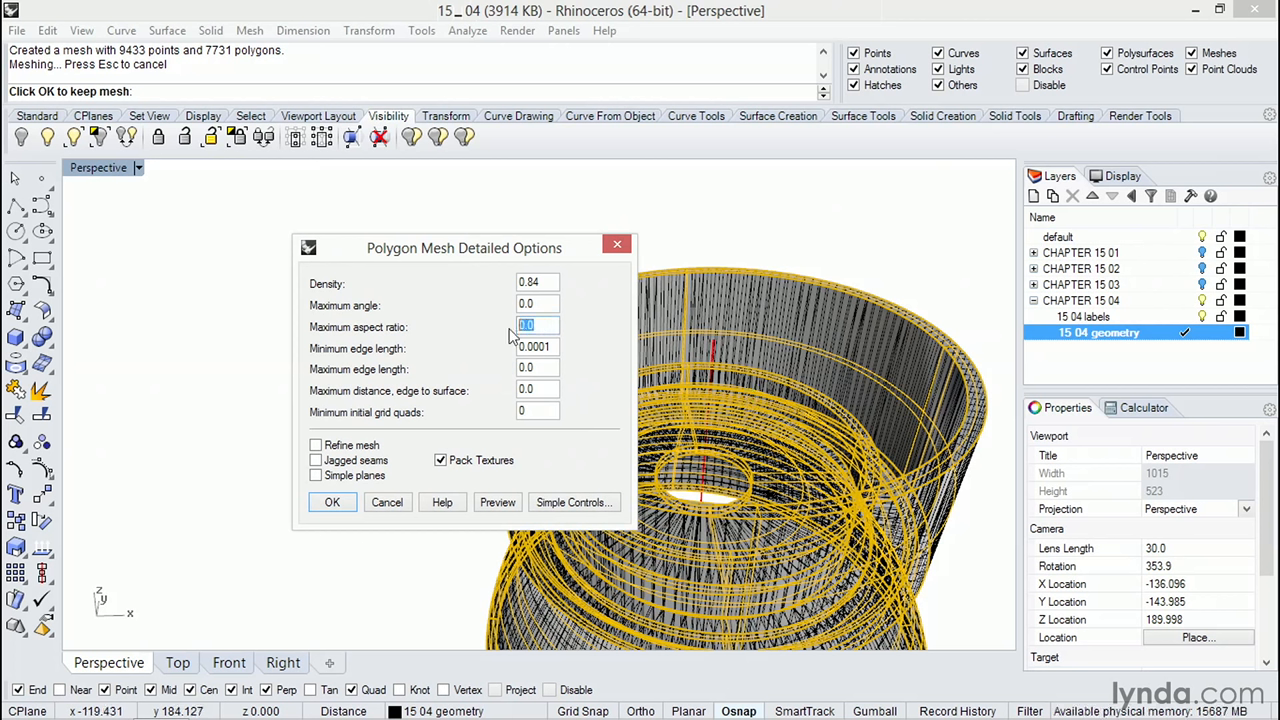
type("2")
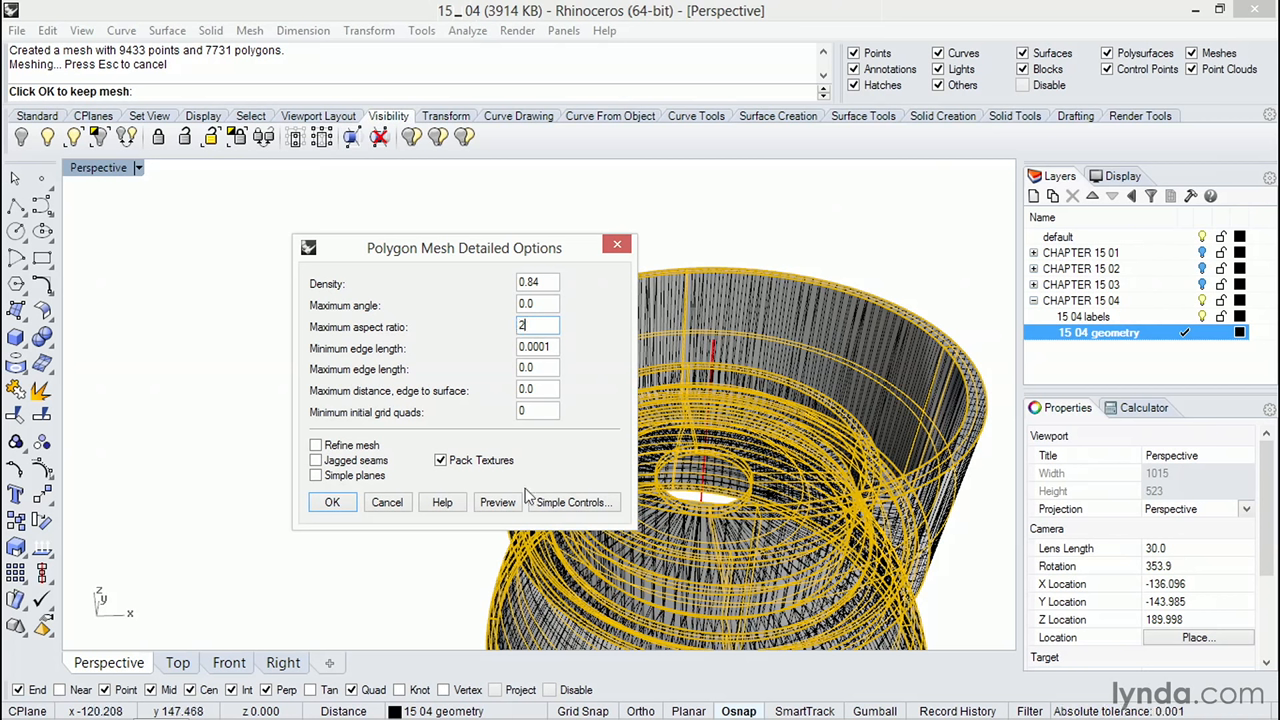
left_click(496, 502)
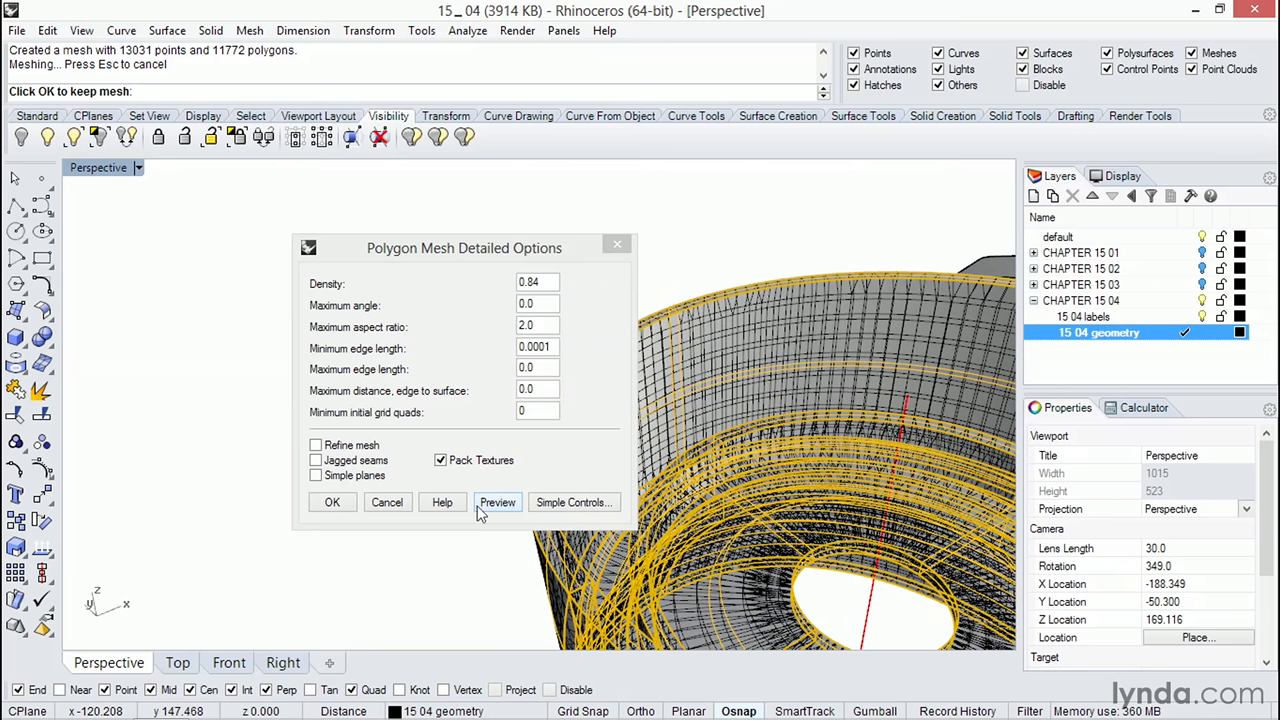
left_click(332, 502)
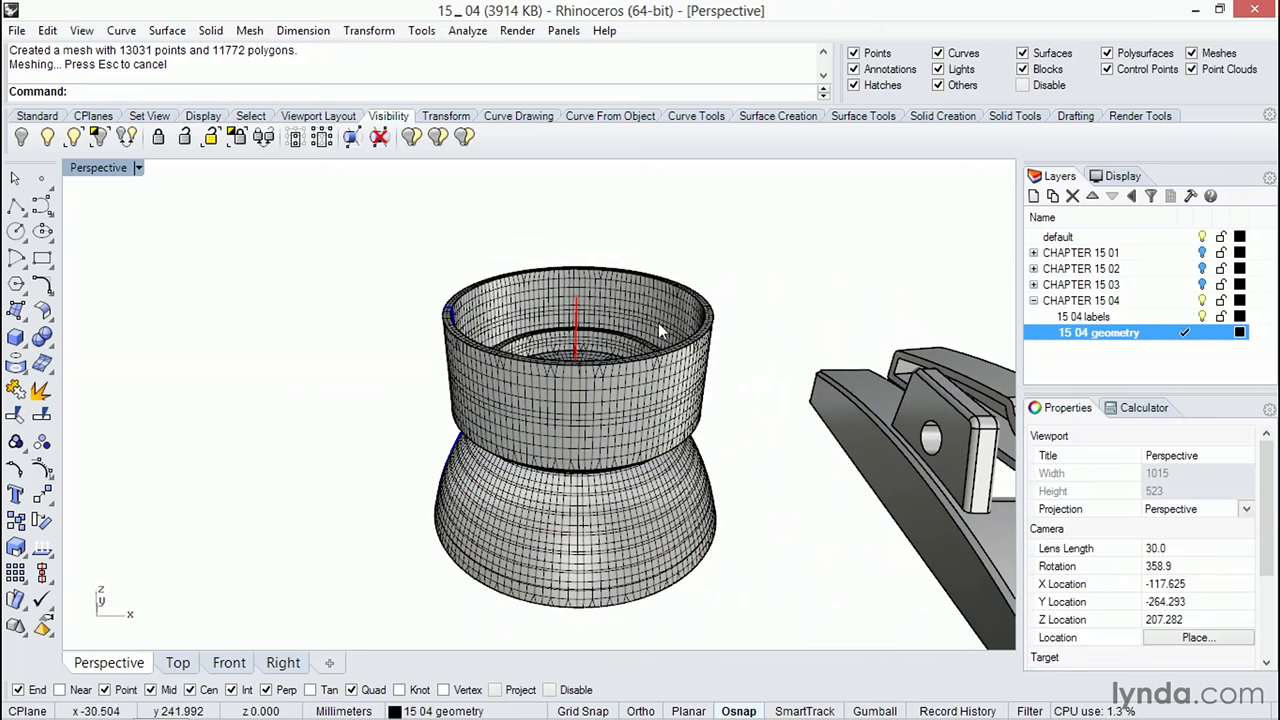
Select the generated mesh via the selection menu and switch the viewport to rendered shading
left_click(660, 330)
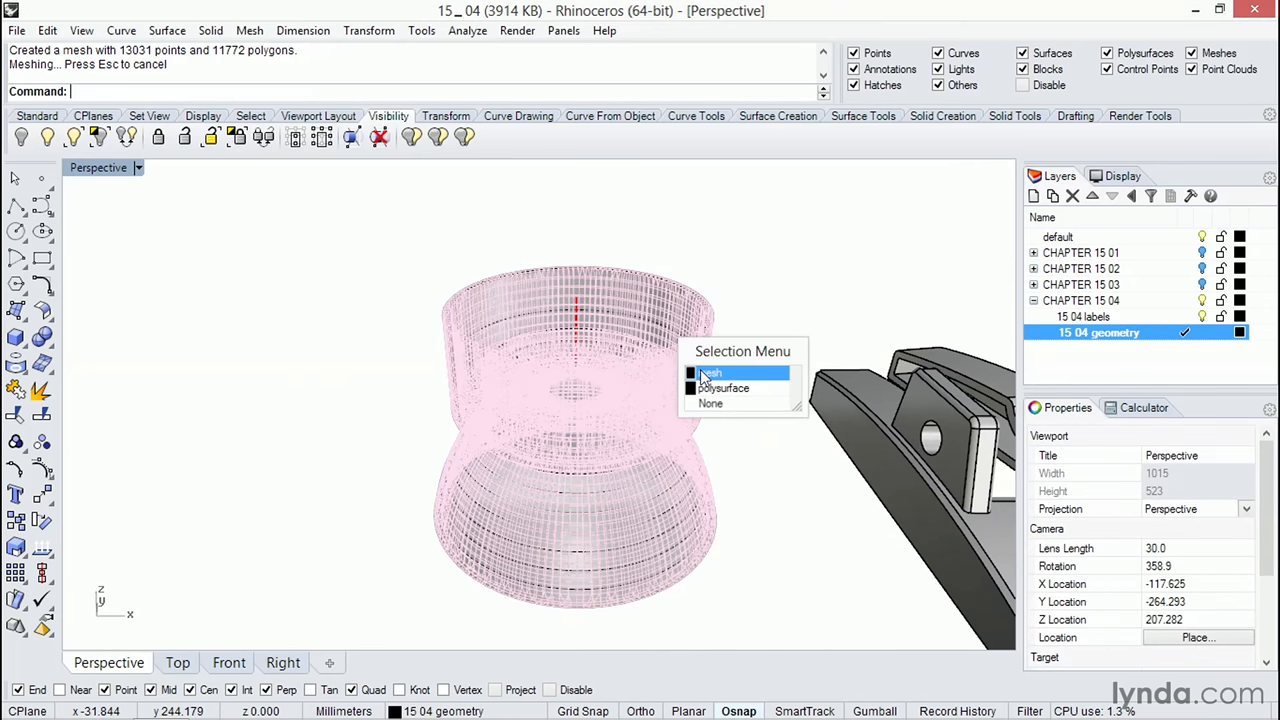
left_click(710, 374)
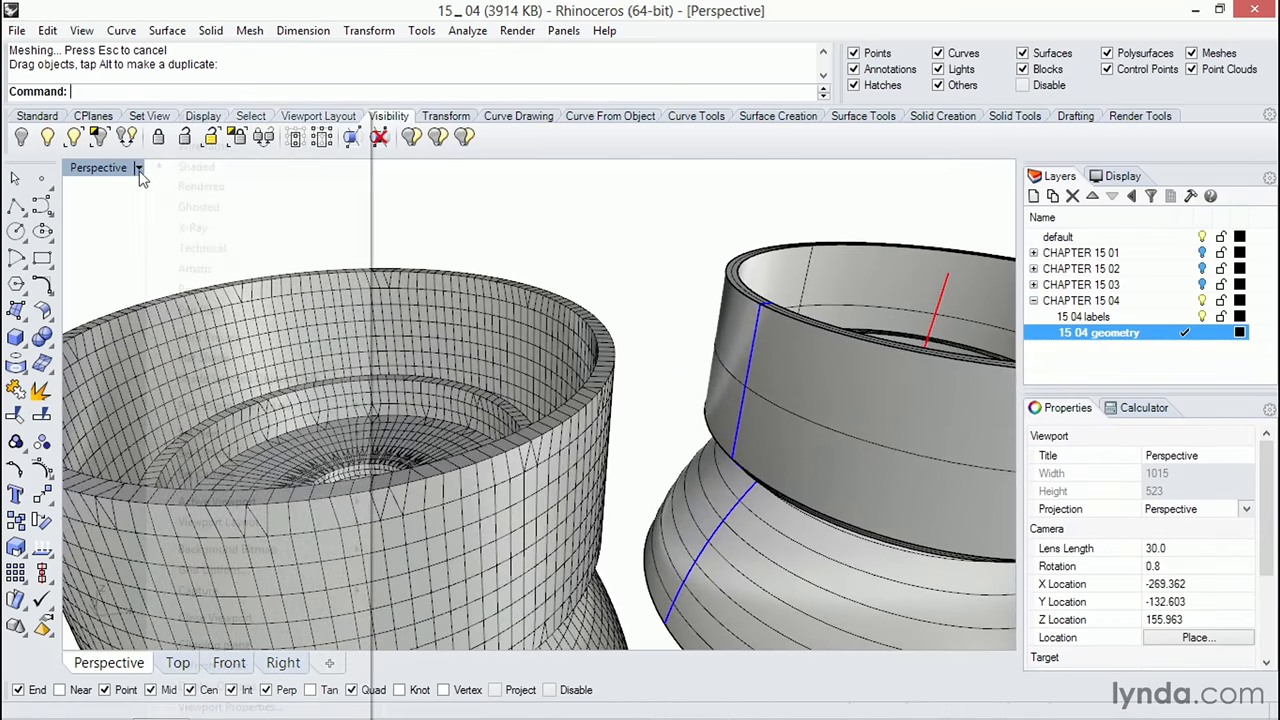
left_click(200, 186)
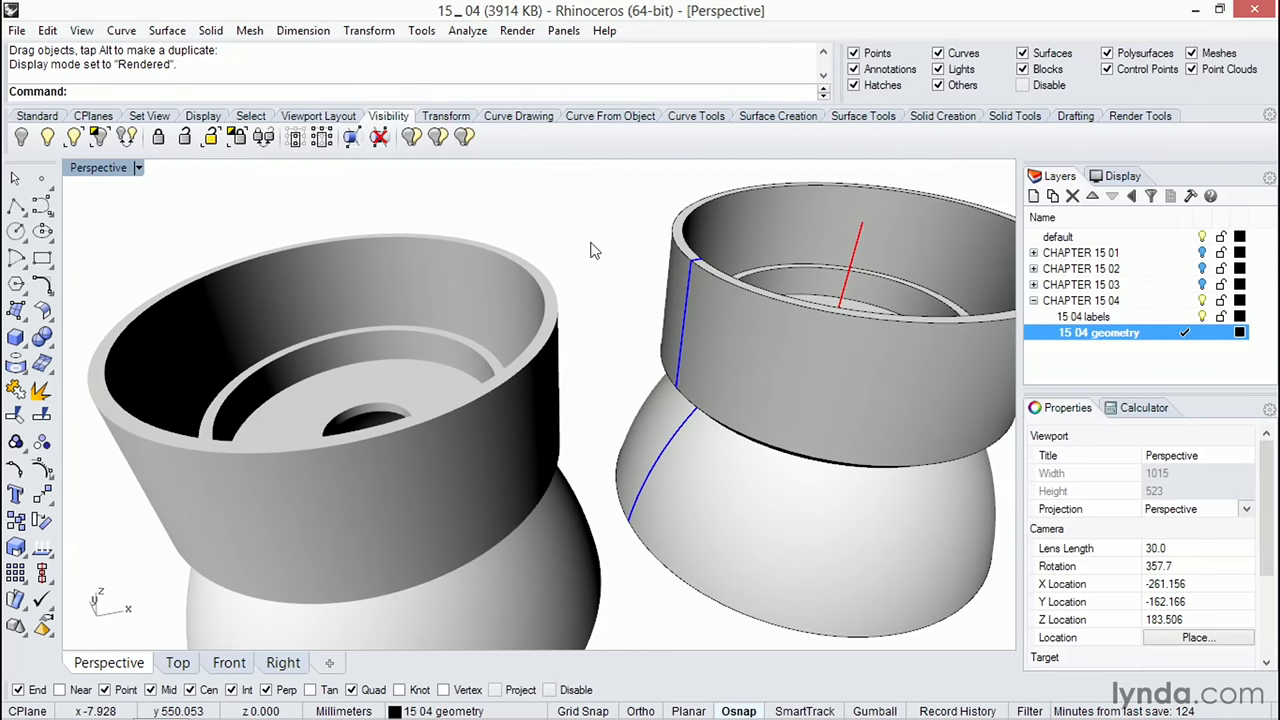
mouse_move(490, 284)
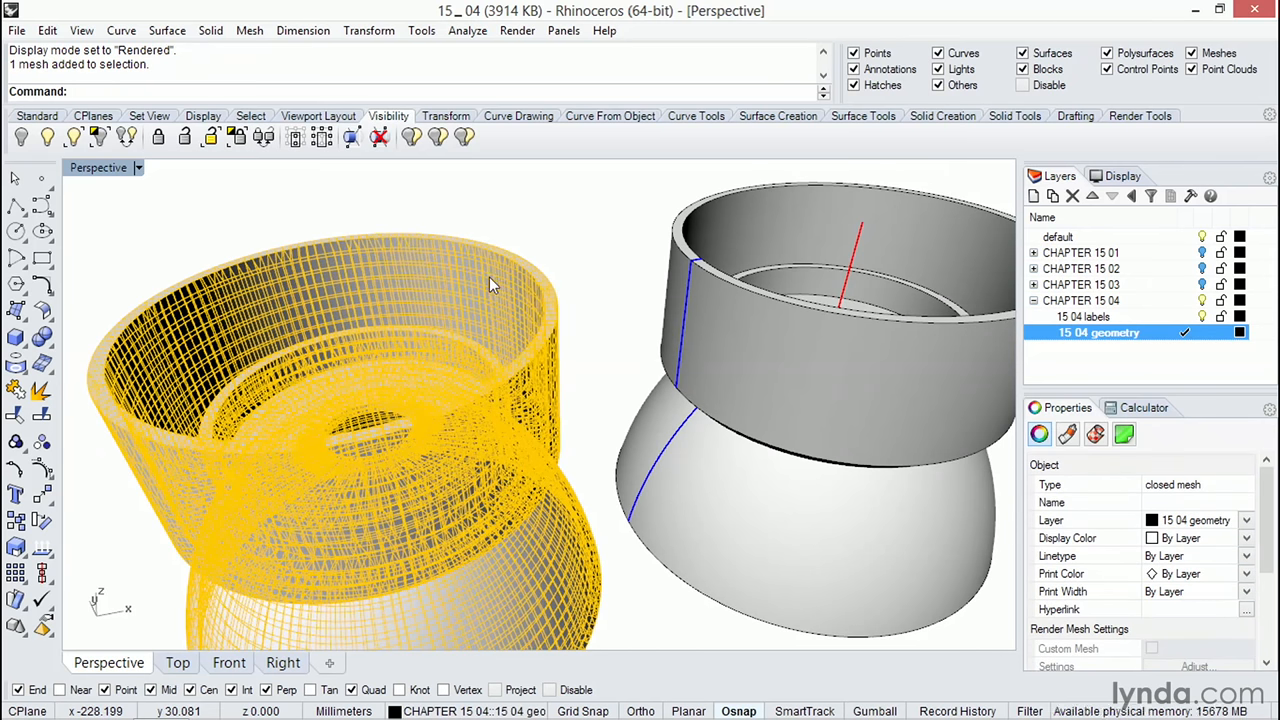
Run Analyze > Mass Properties > Volume on the closed mesh, reading about 207,421 cubic millimeters
left_click(468, 30)
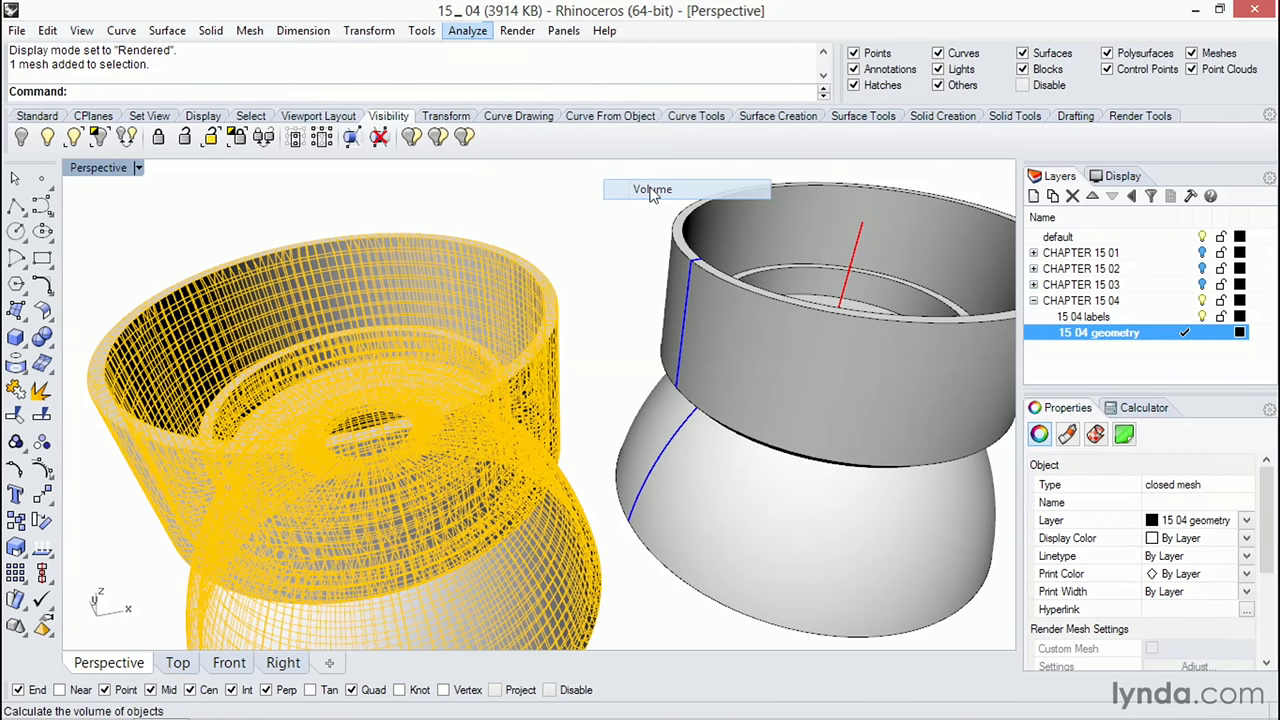
left_click(652, 188)
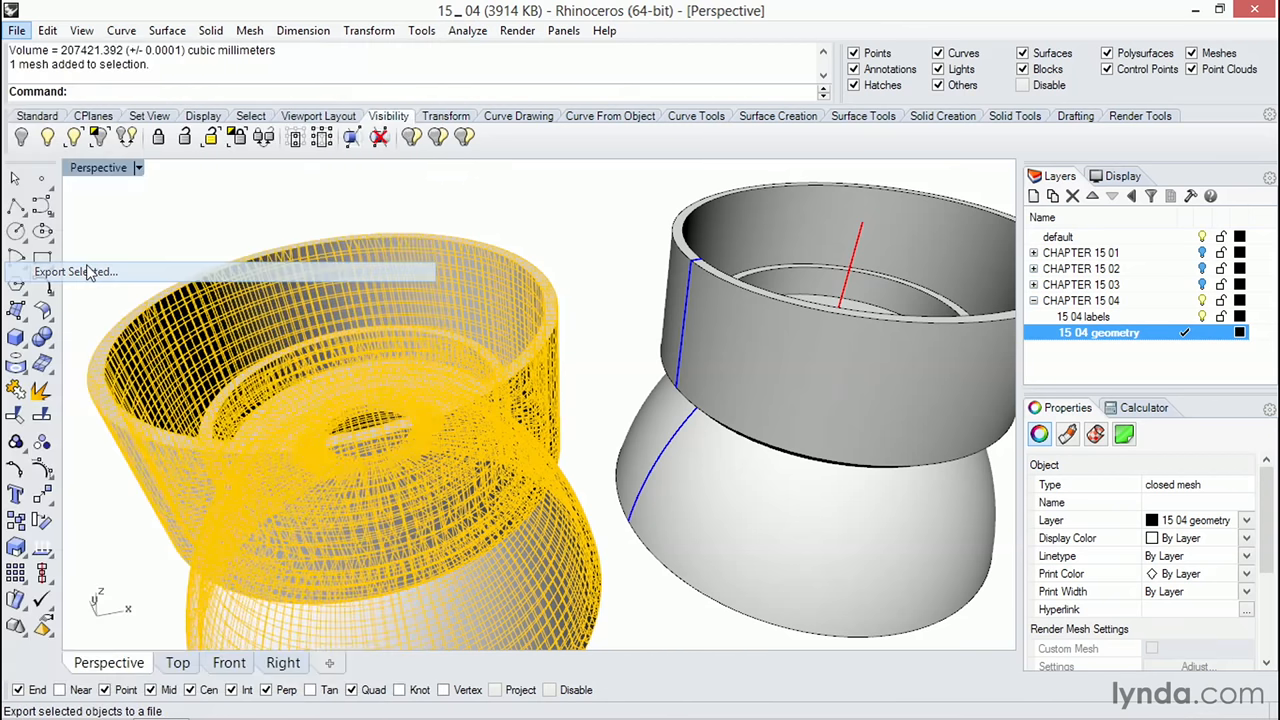
Export the selected mesh to the desktop as binary STL named engine.stl
left_click(76, 272)
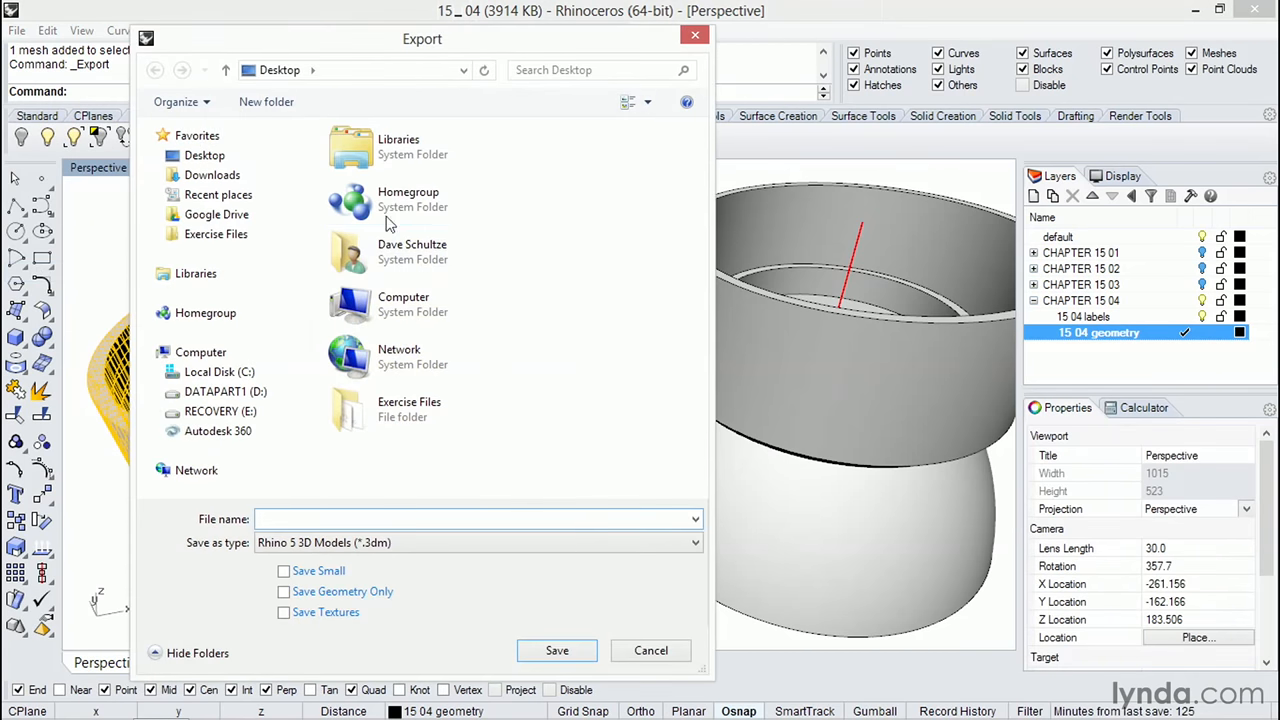
left_click(692, 542)
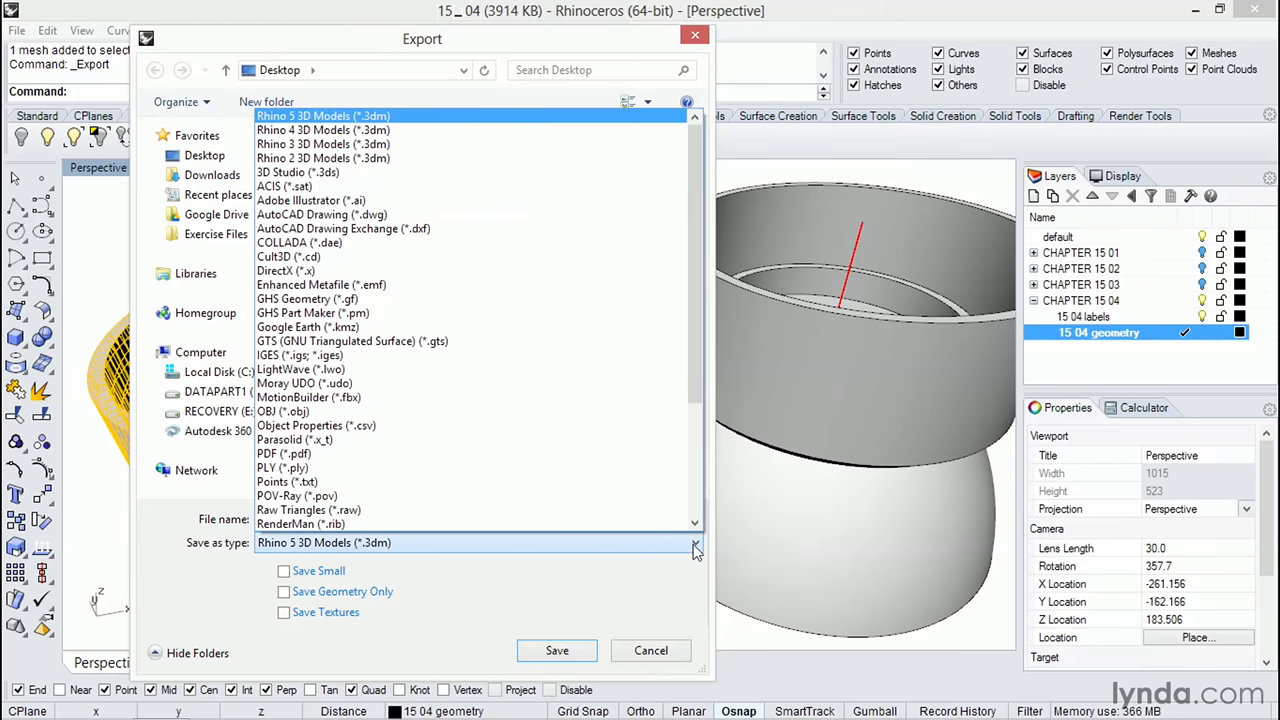
scroll("down", 3)
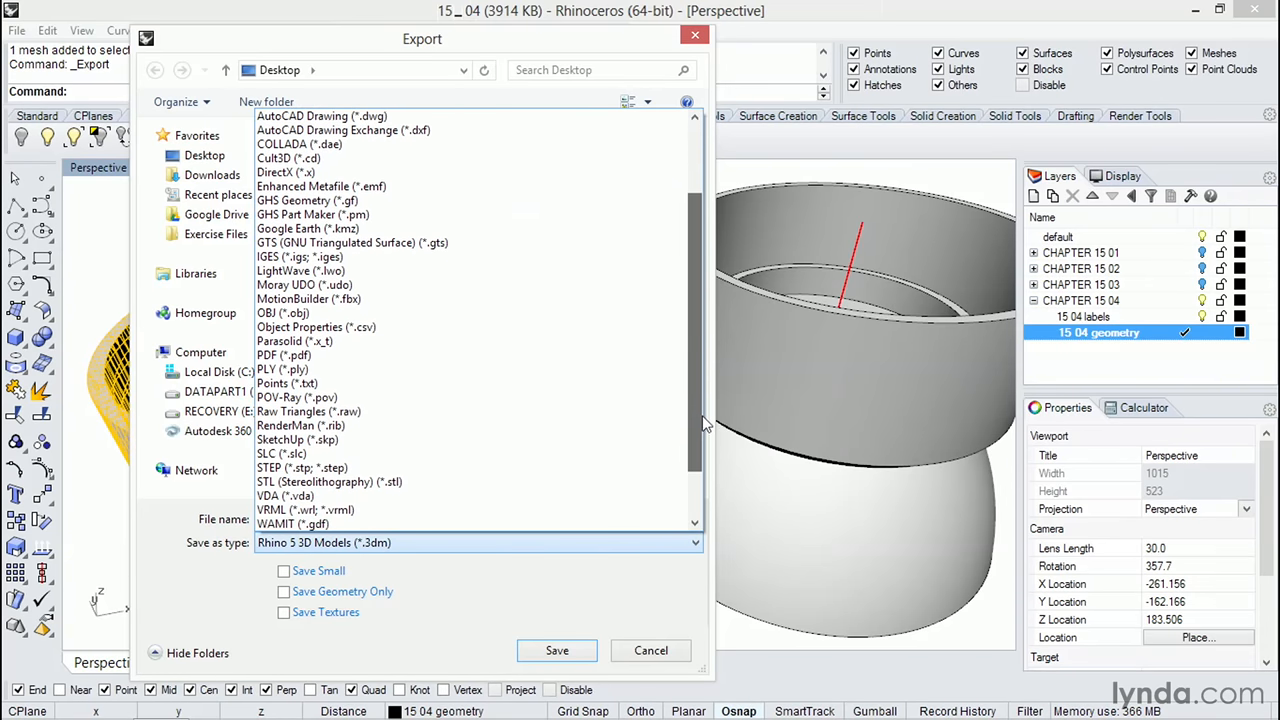
scroll("down", 3)
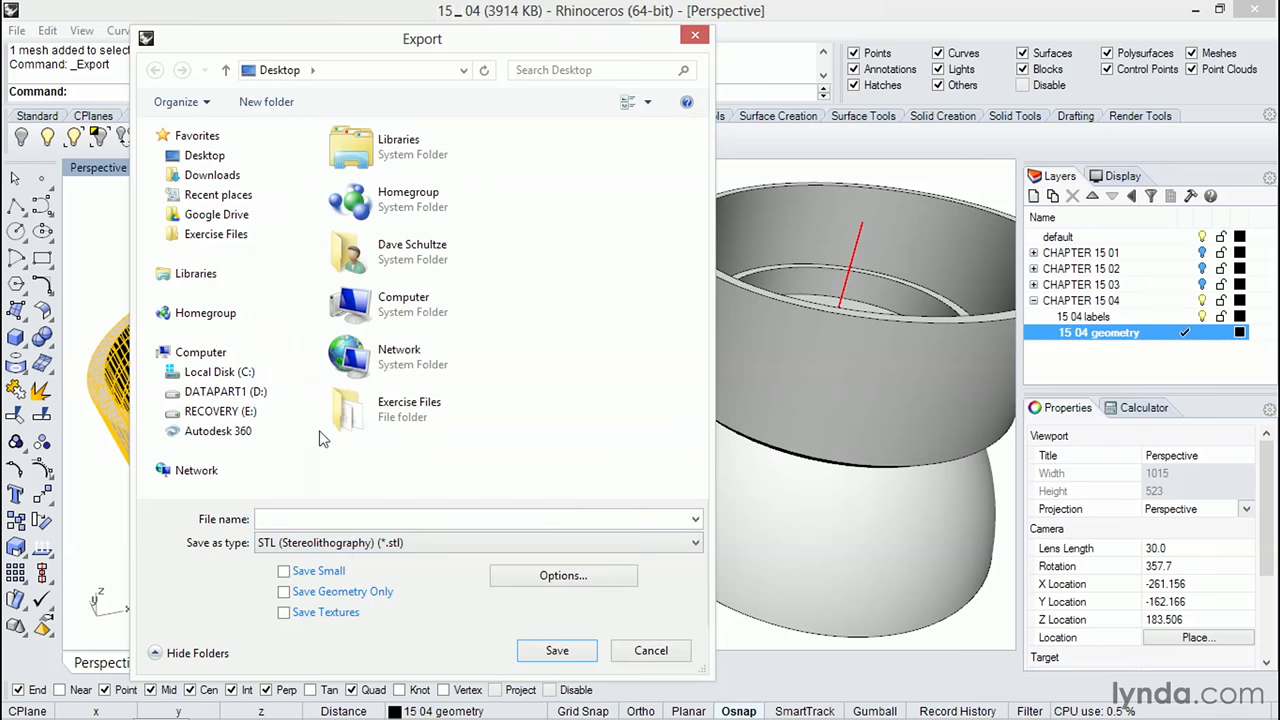
type("eng")
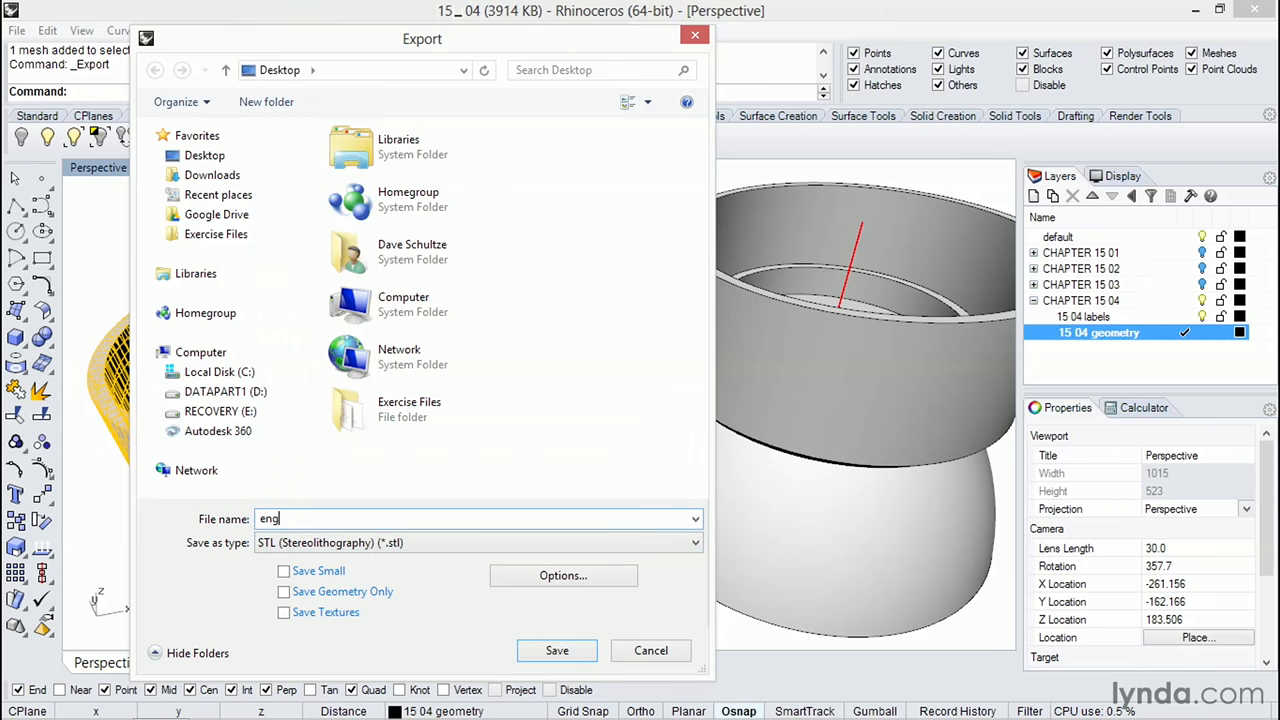
type("ine")
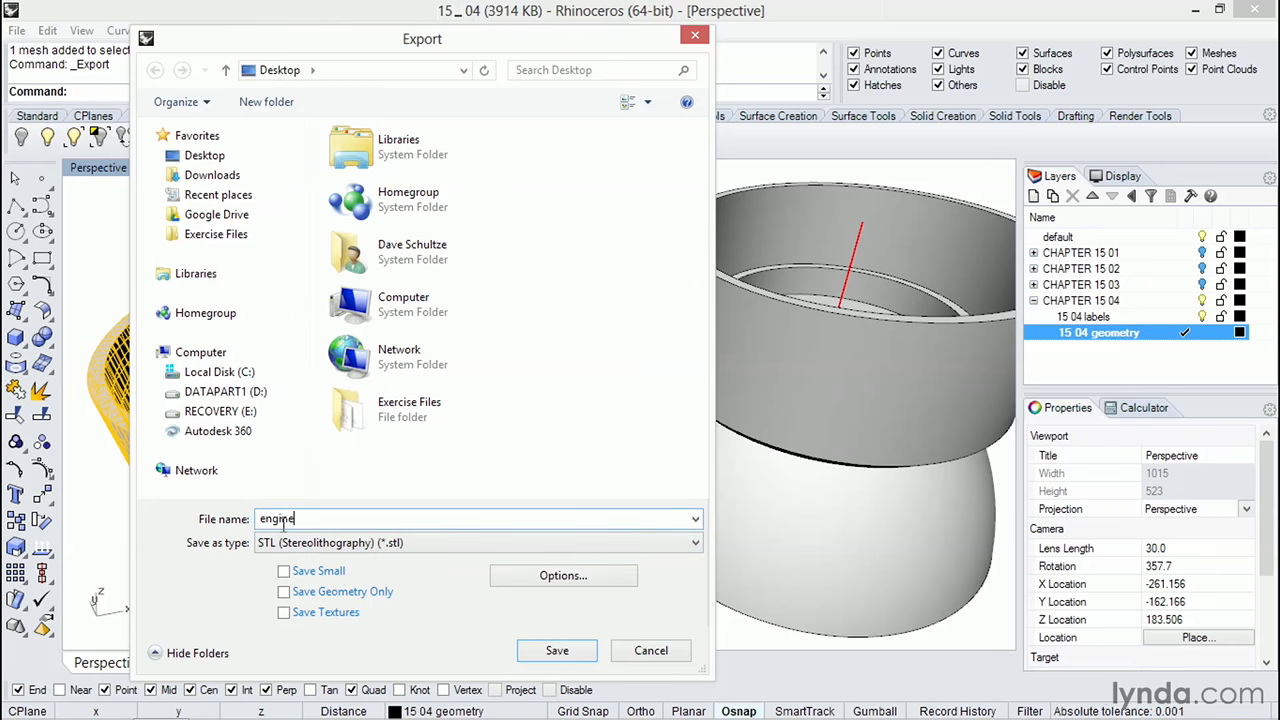
left_click(556, 650)
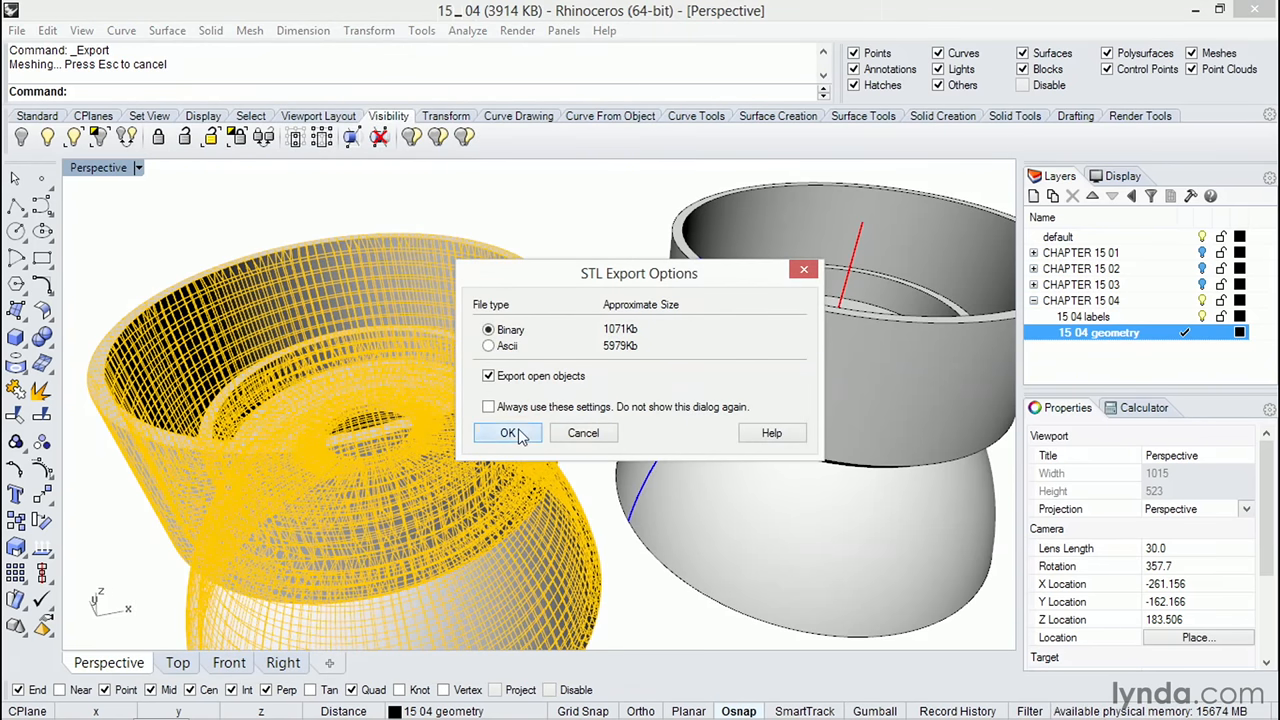
left_click(508, 432)
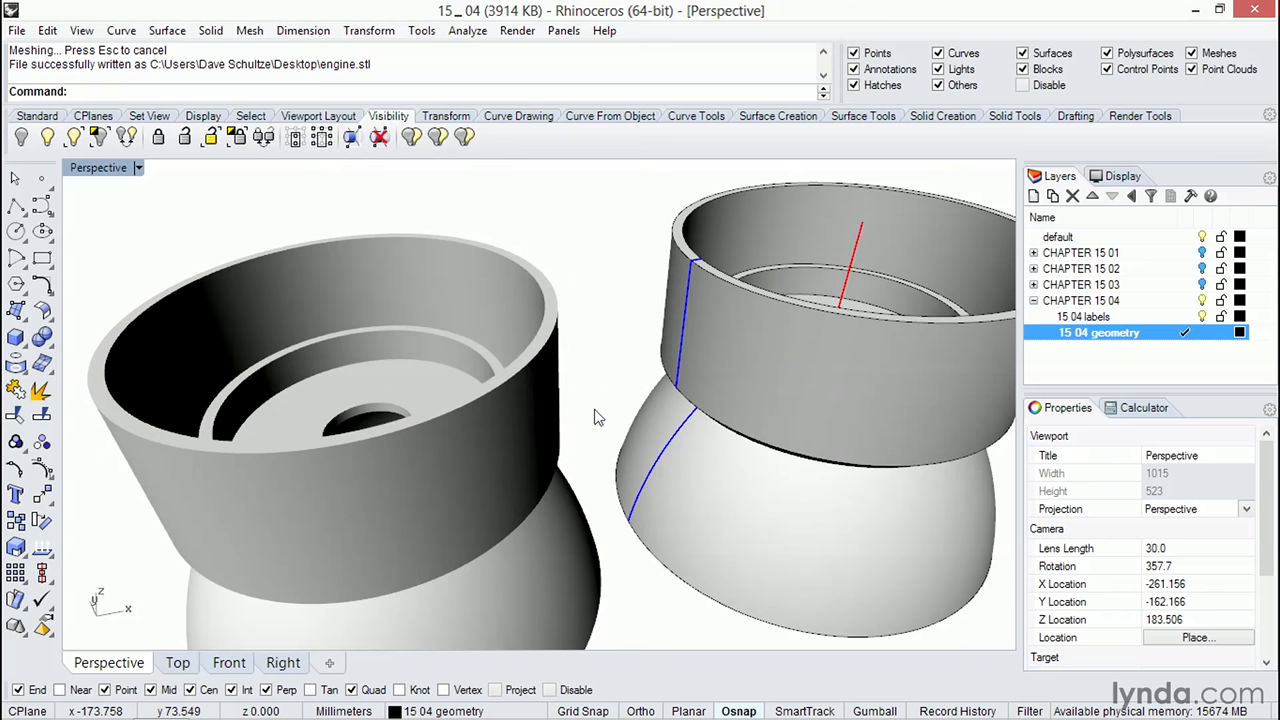
mouse_move(502, 310)
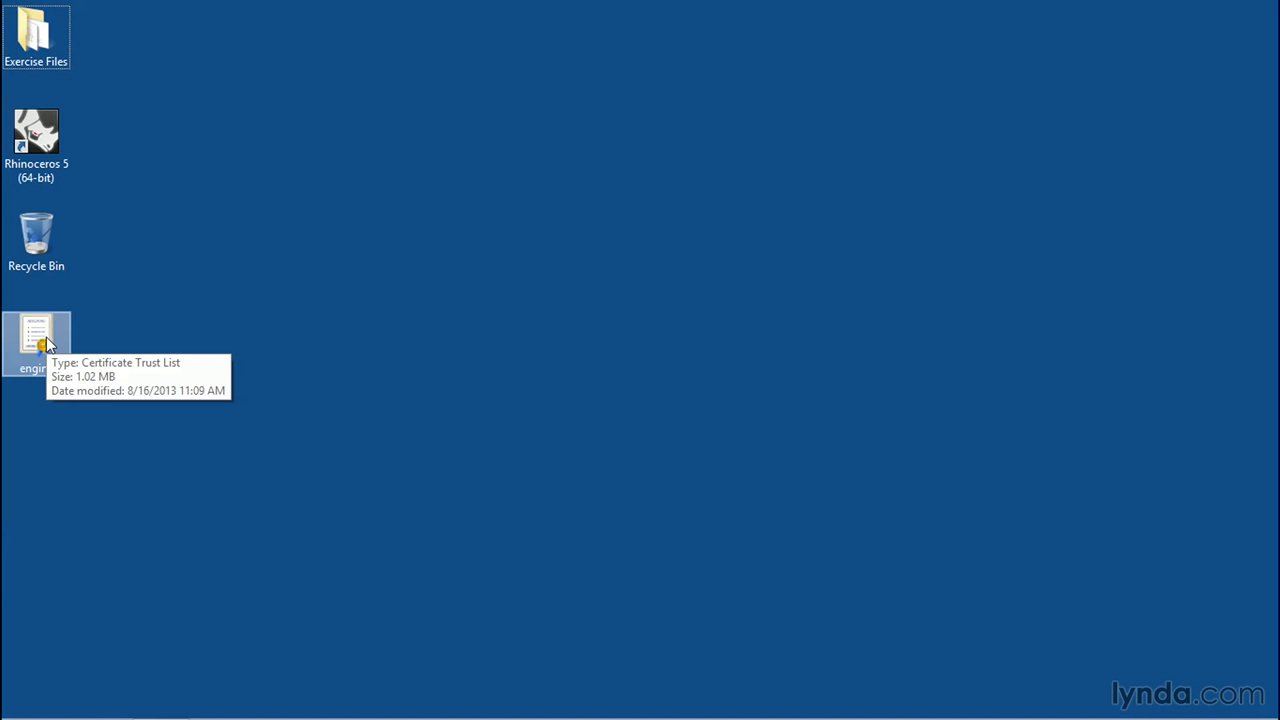
Bring up the context menu for engine.stl on the desktop to send it to a zipped folder
right_click(36, 344)
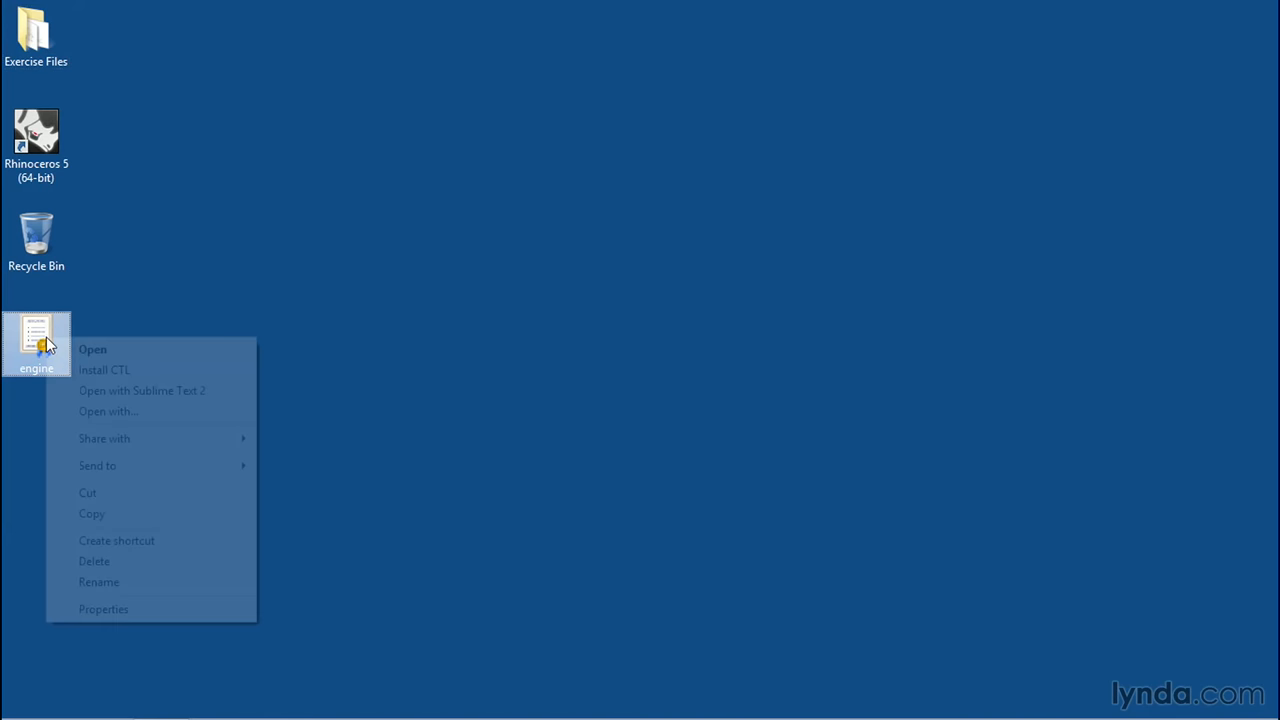
mouse_move(98, 466)
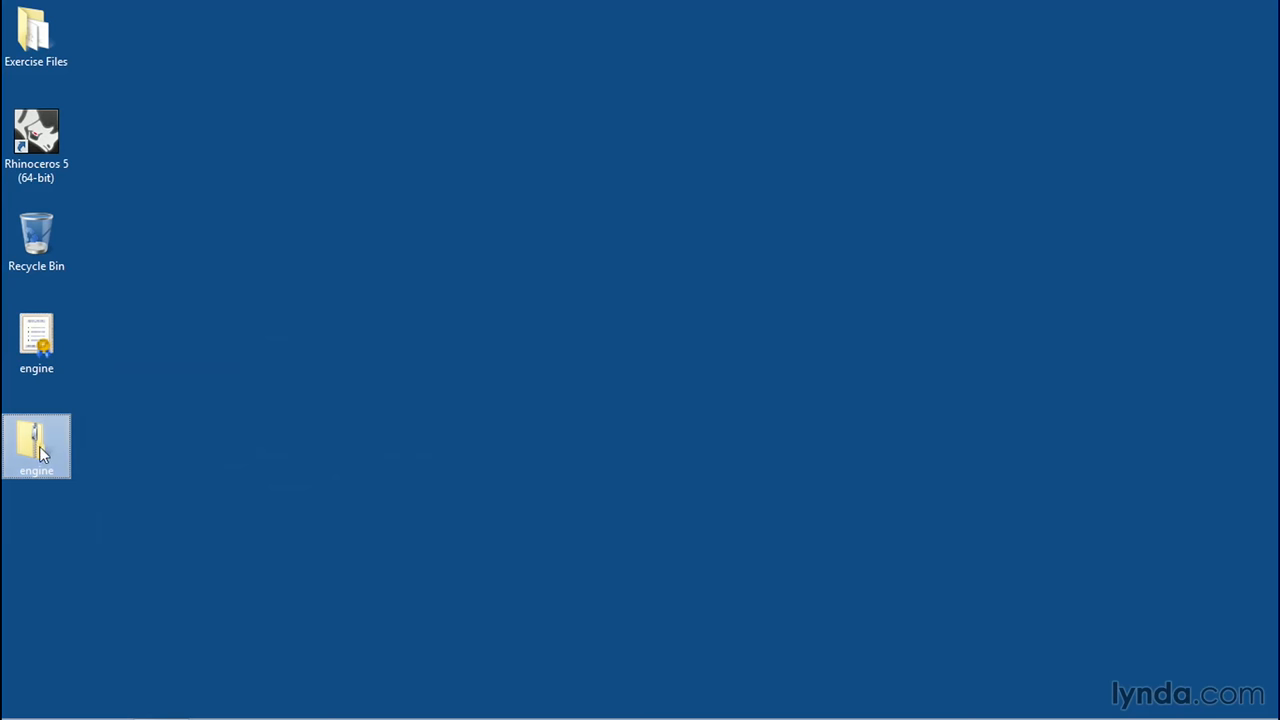
mouse_move(36, 448)
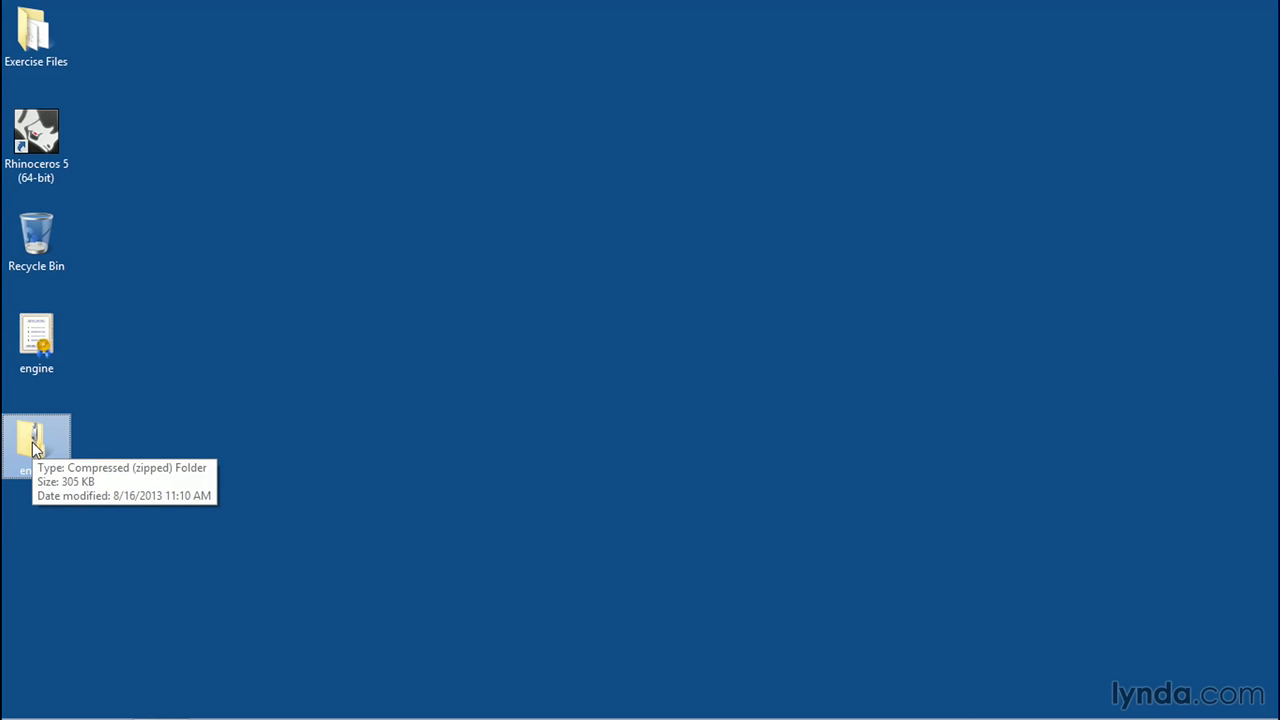